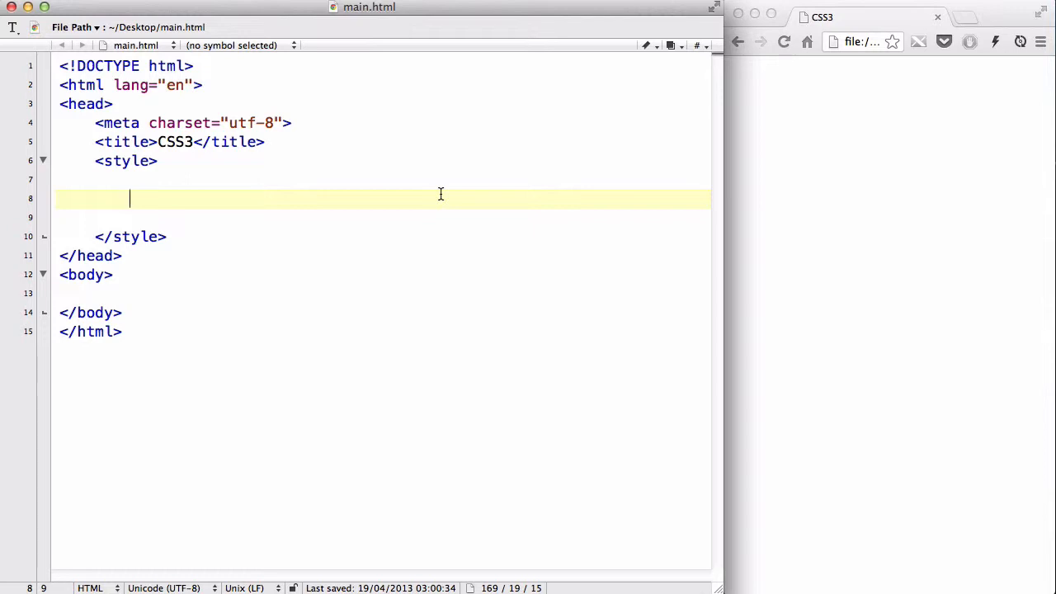
Type <div id="box"></div> into the page body on line 13
left_click(390, 293)
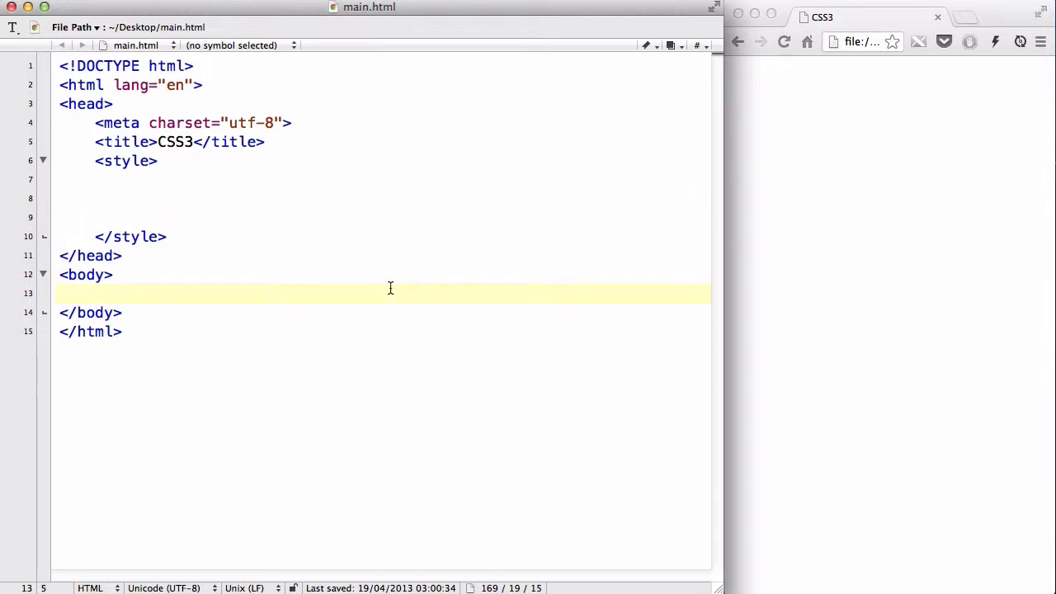
type("<di")
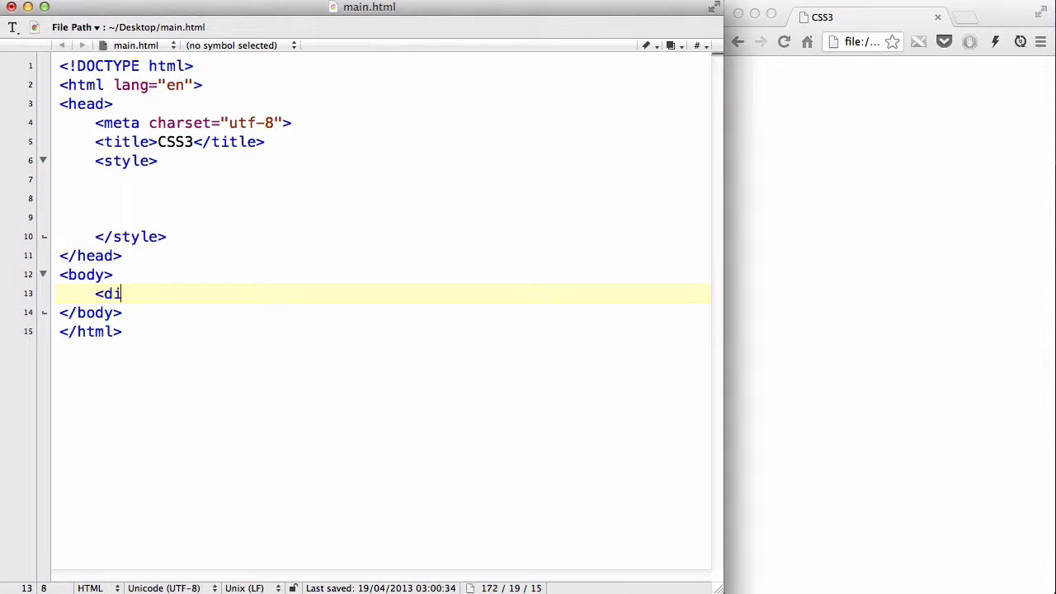
type("v id=\"box\"><")
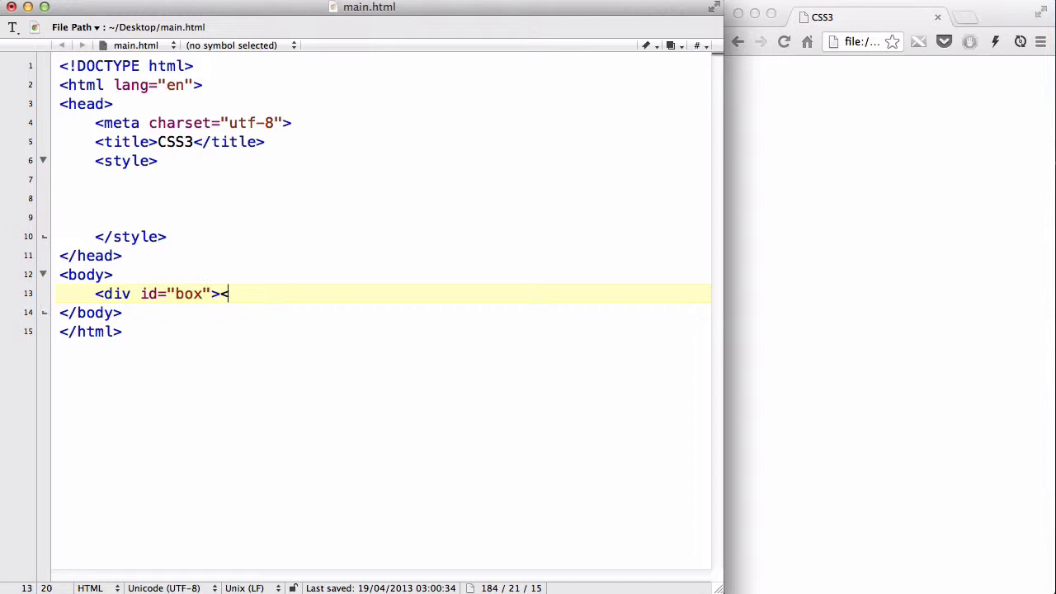
type("/div>")
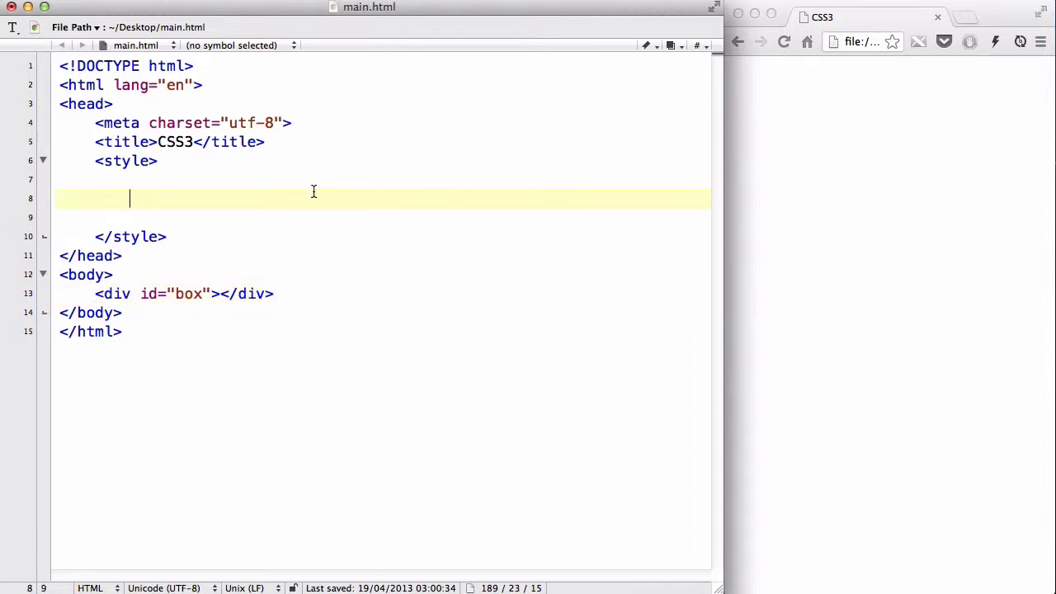
Start the #box rule with 200px width and height and a 30px margin
type("#box")
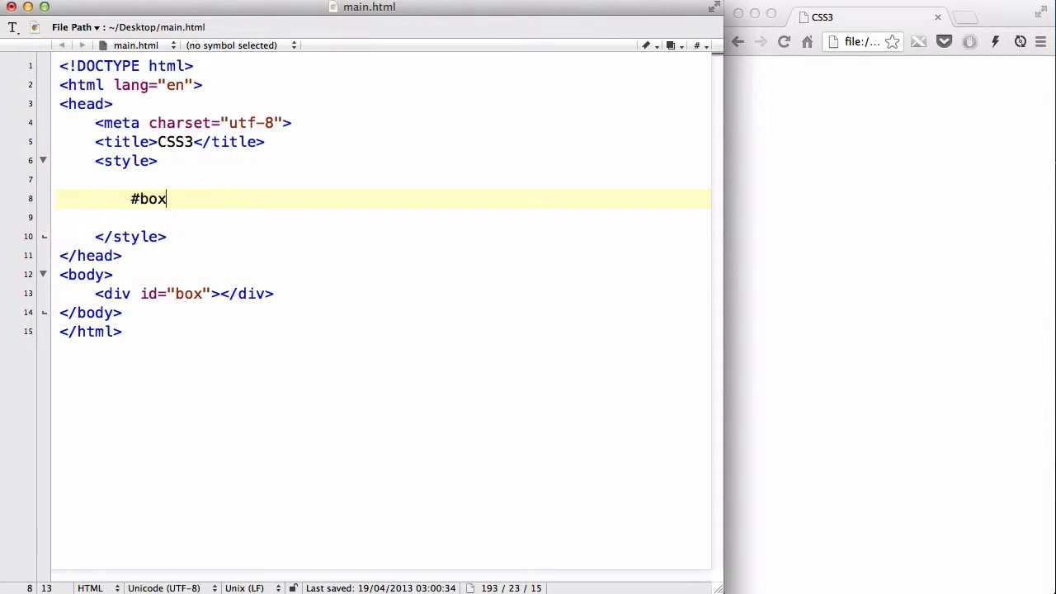
type("{")
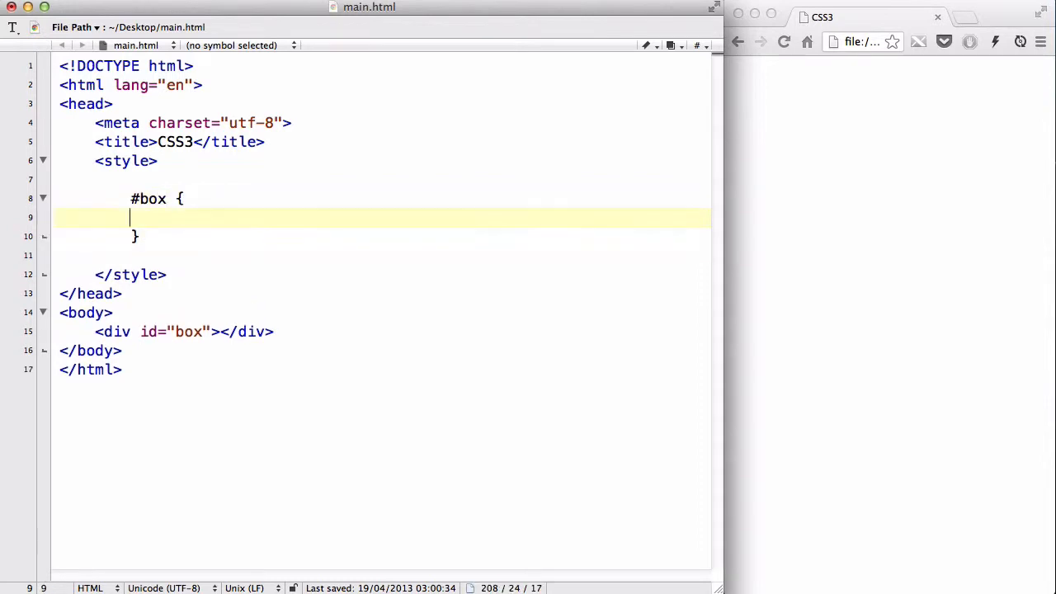
type("width: 200px;")
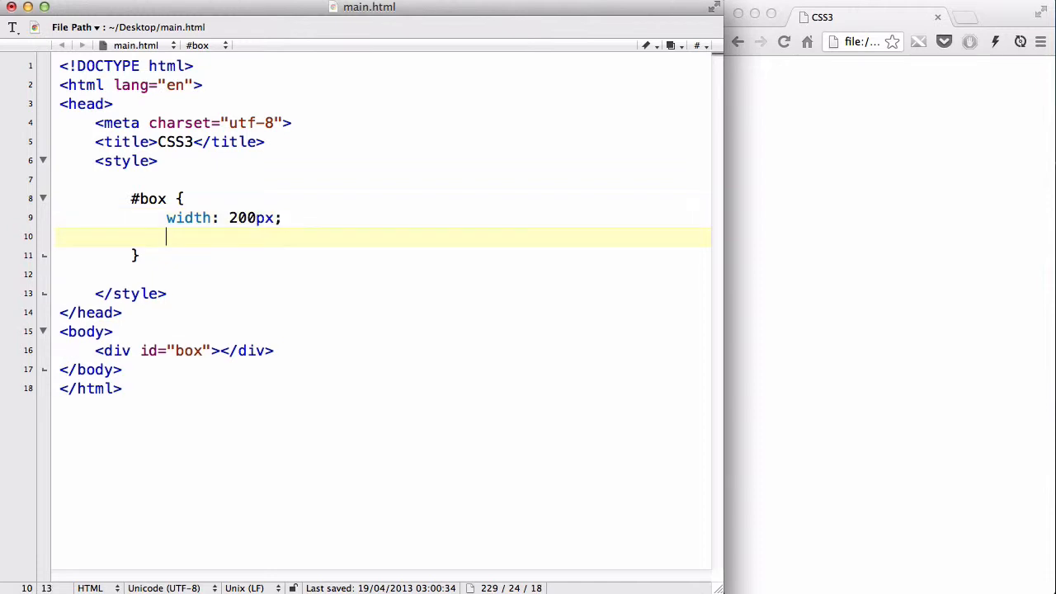
type("height: 200px")
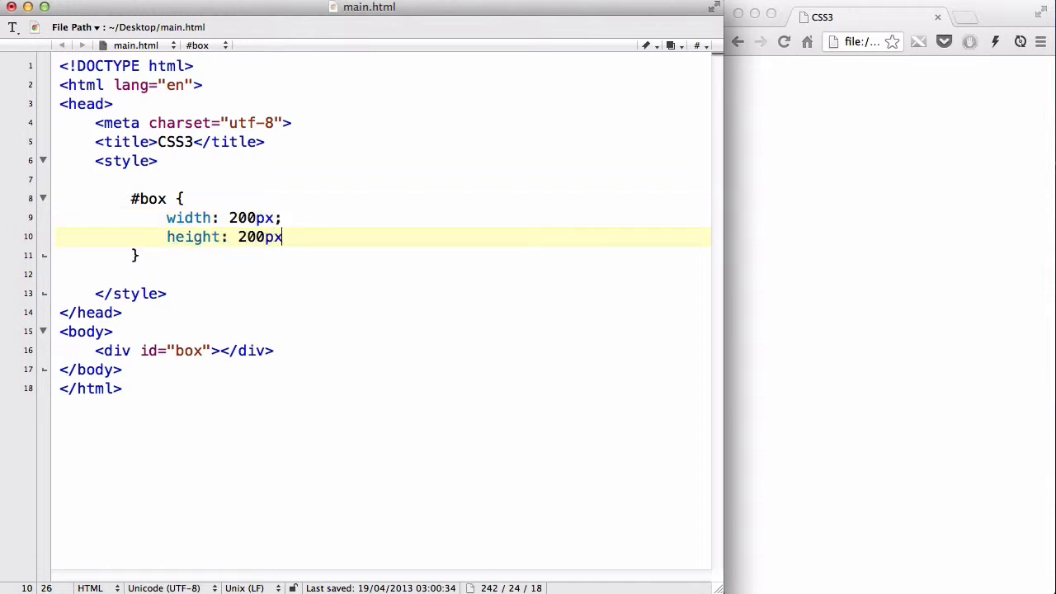
type(";")
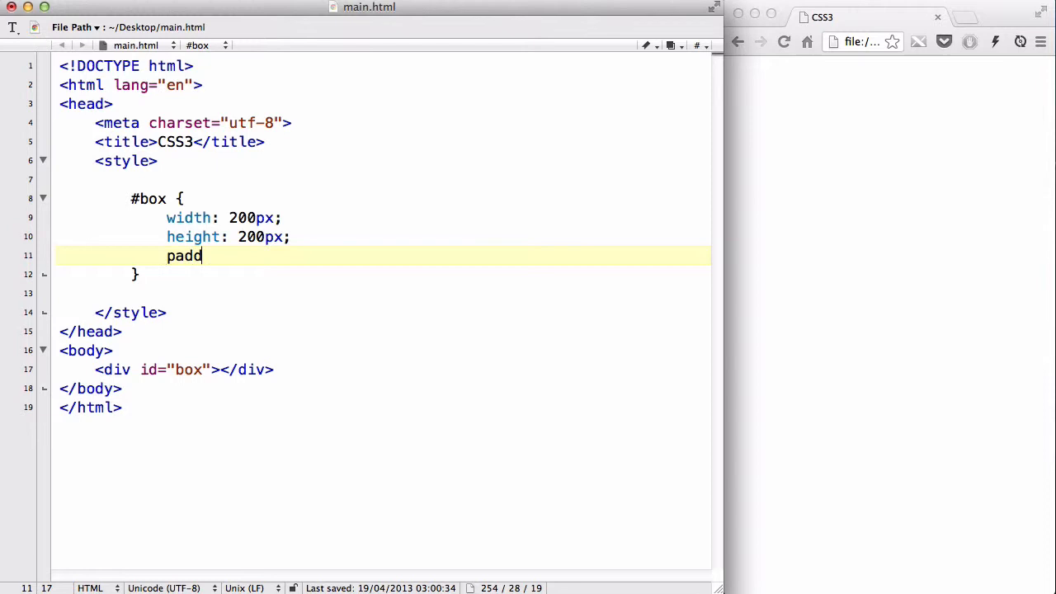
key("Backspace")
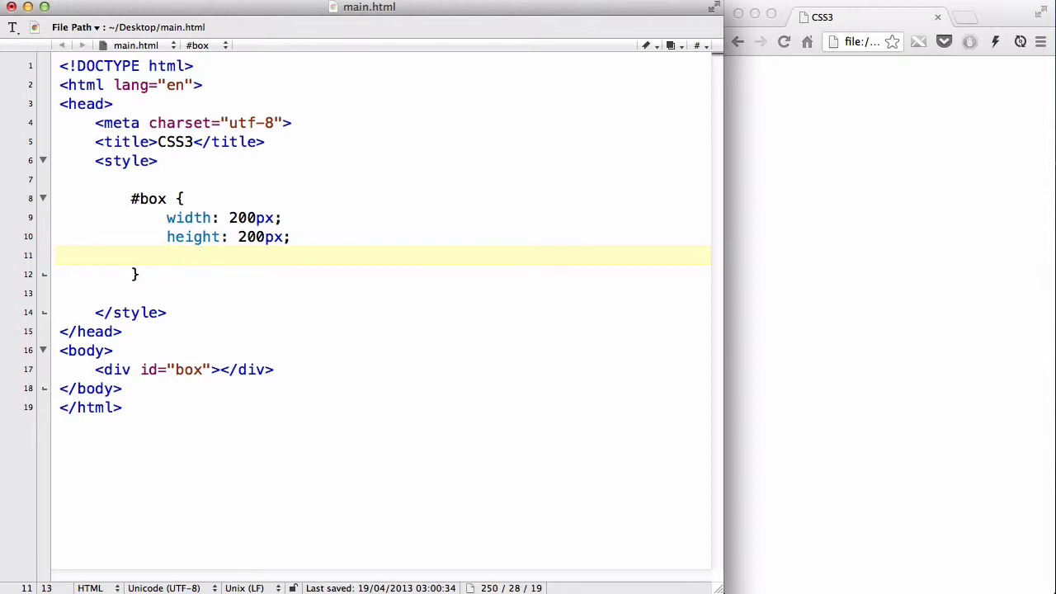
type("margin:")
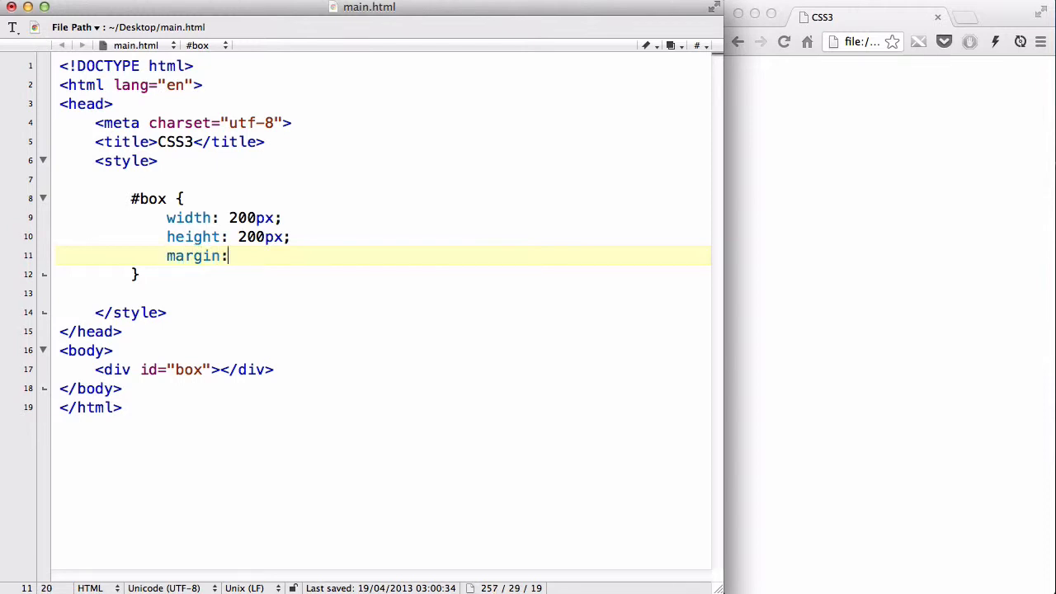
type("30px;")
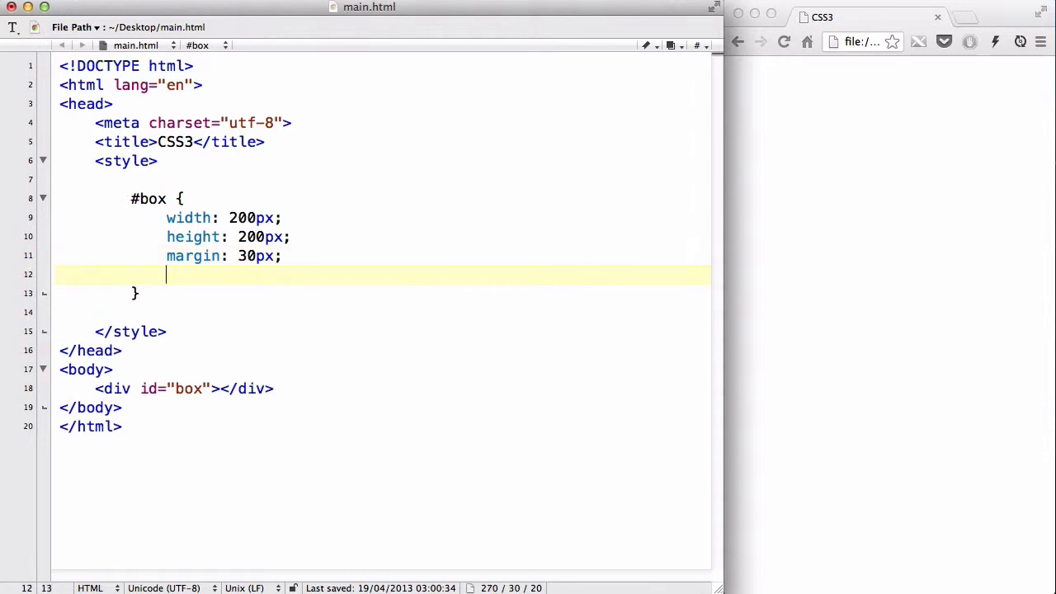
Add a blue background-color and a 1px solid black border to #box
type("background-colo")
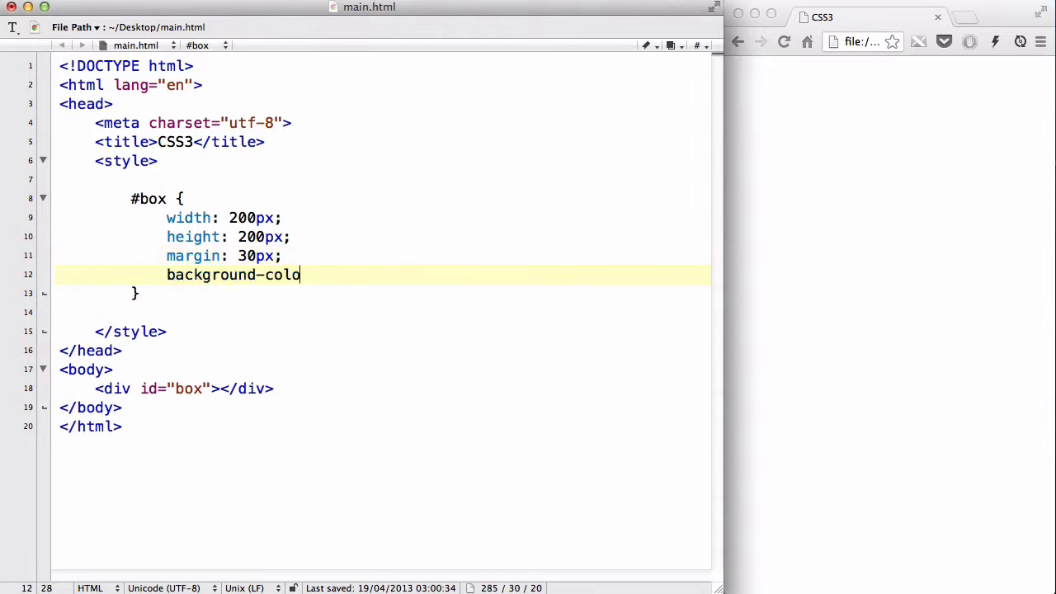
type("r:")
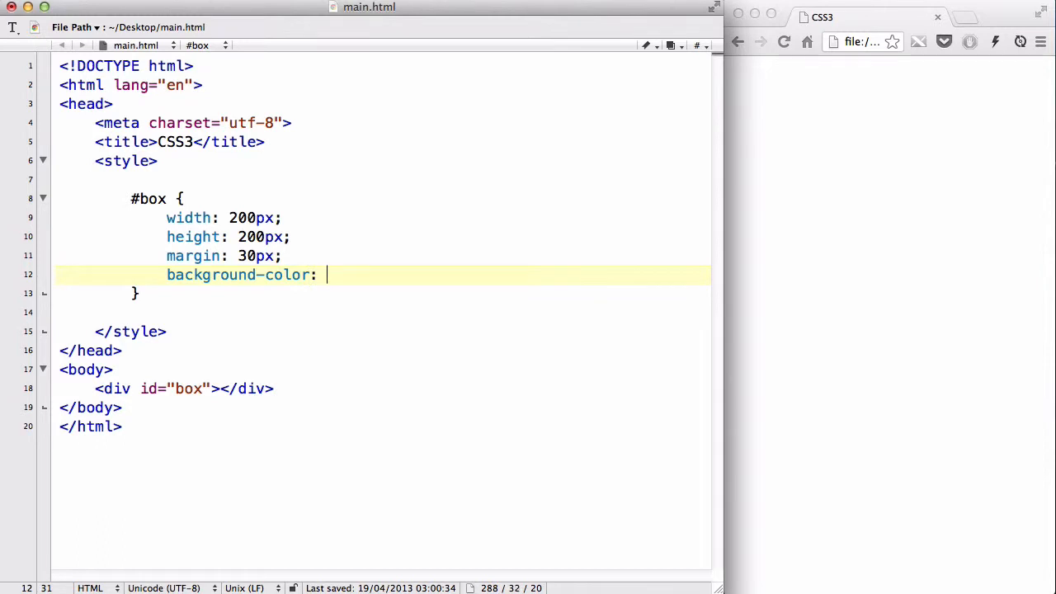
type("blue;")
type("border:")
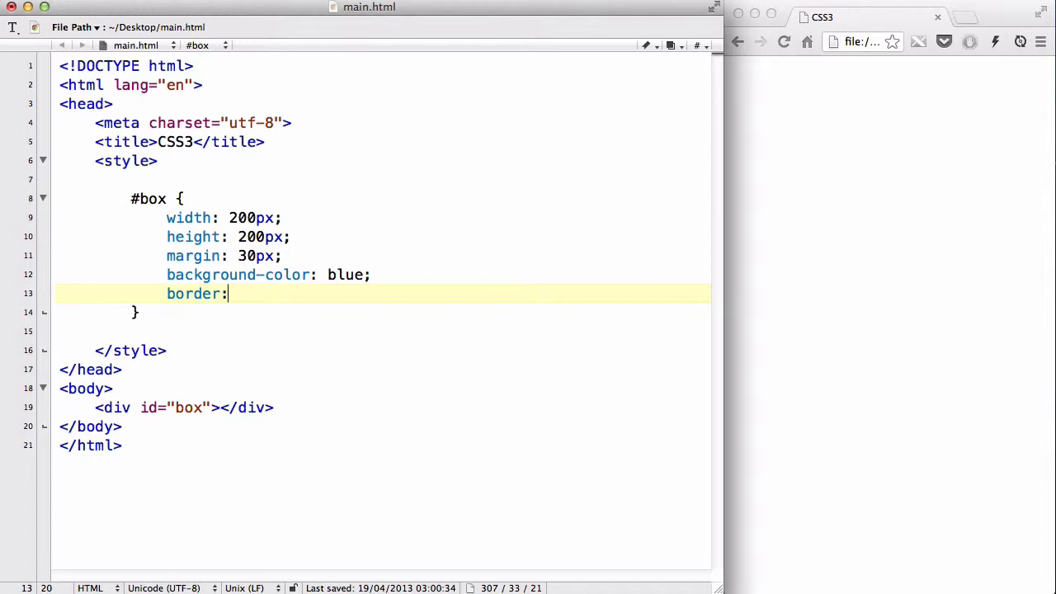
type("1px solid")
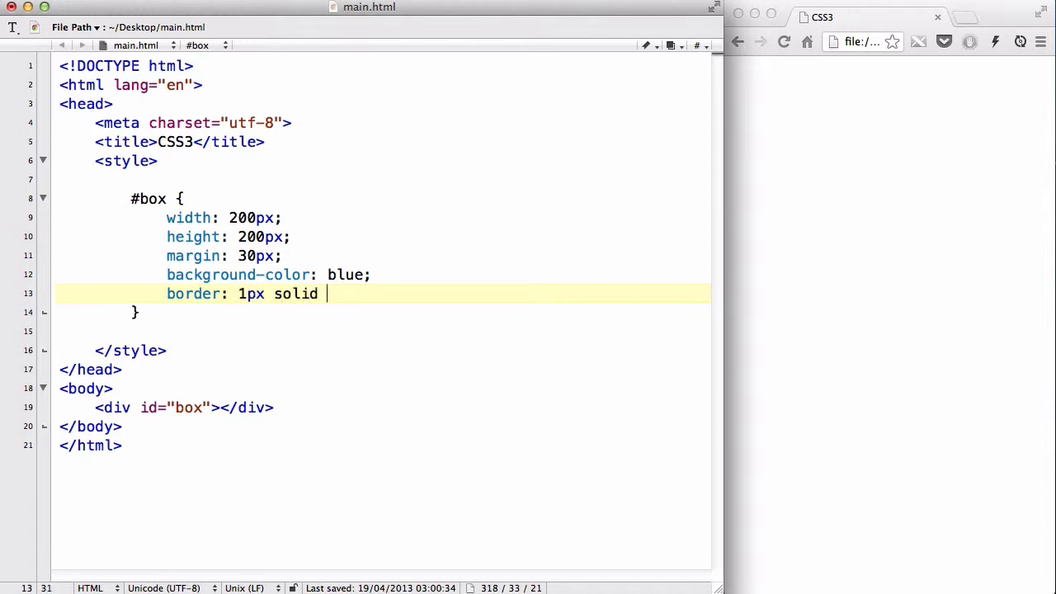
type("black;")
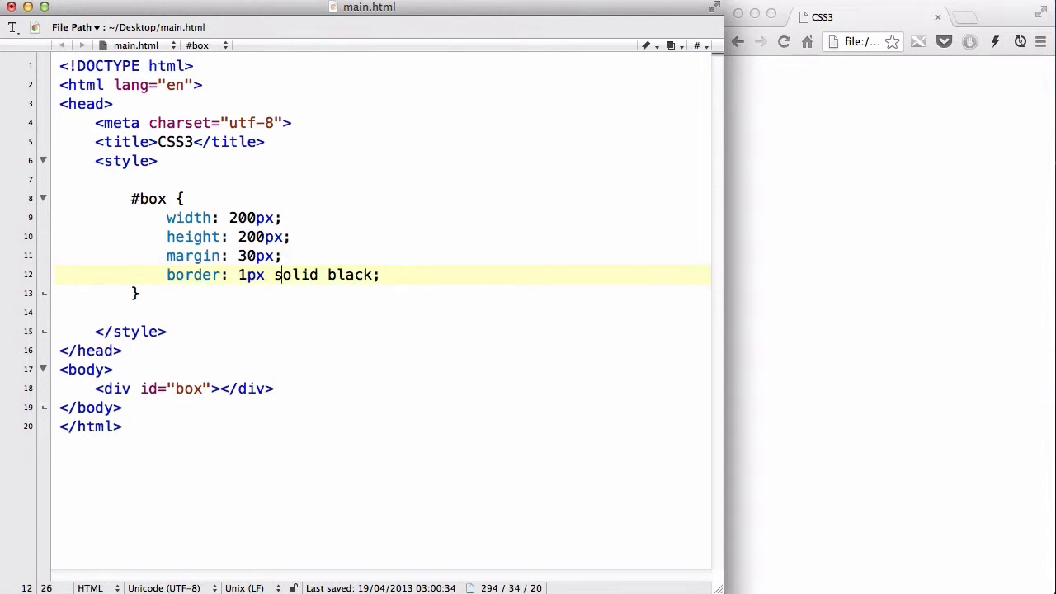
type("background-color: blue;")
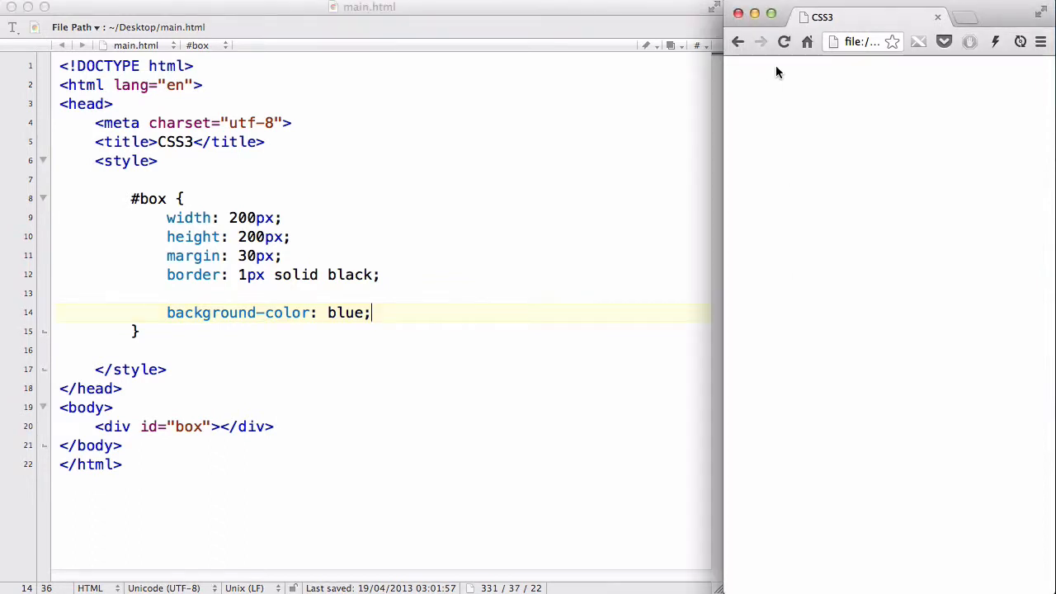
Reload Chrome to view the bordered blue square, then select 'blue' in the stylesheet
left_click(786, 41)
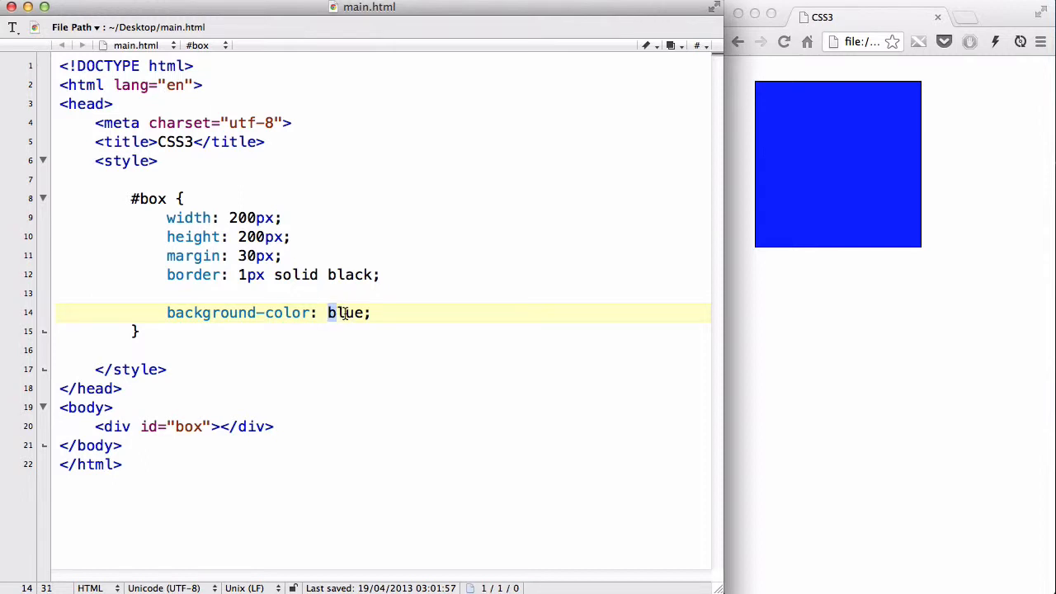
double_click(345, 313)
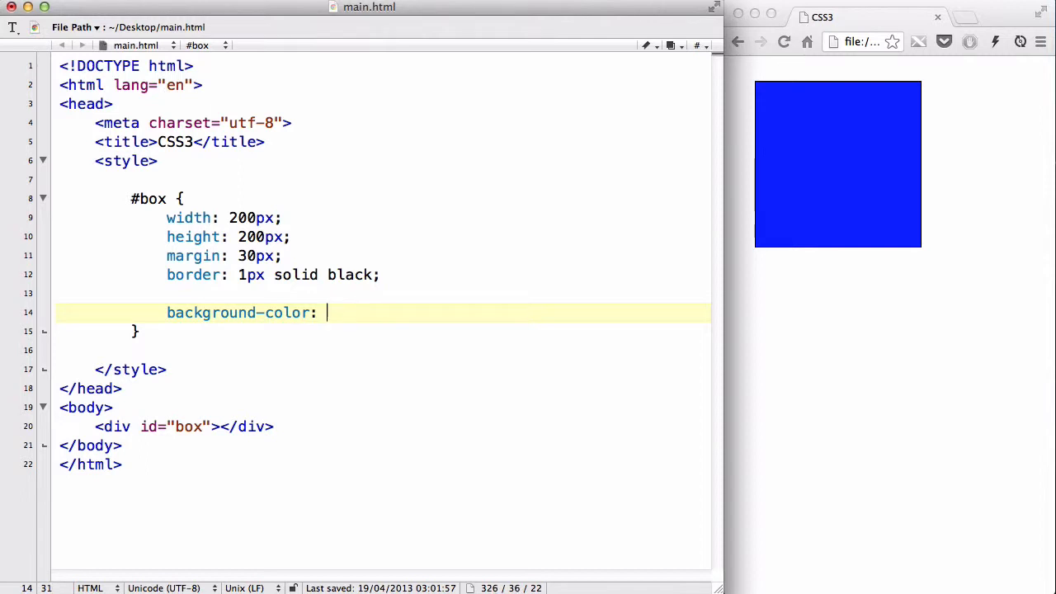
Set background-color to #ff0000 and reload Chrome to show a red square
type("#")
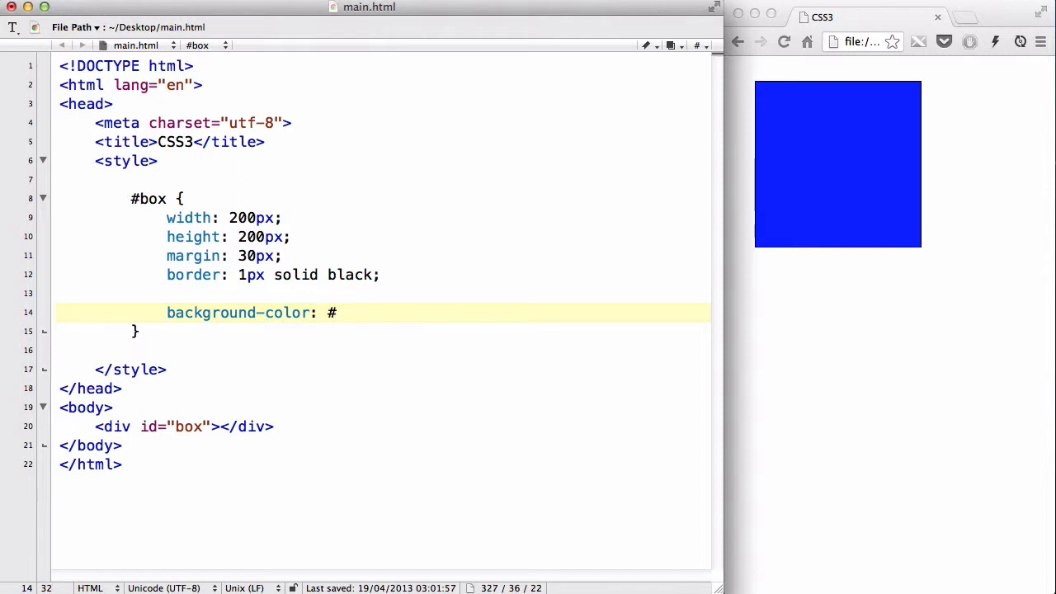
type("ff0000")
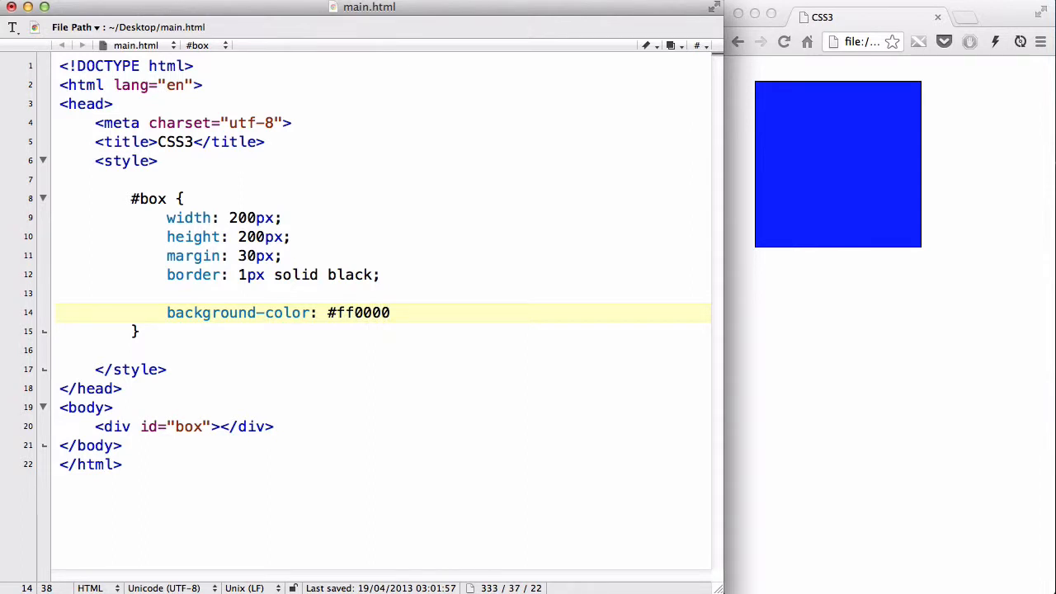
type(";")
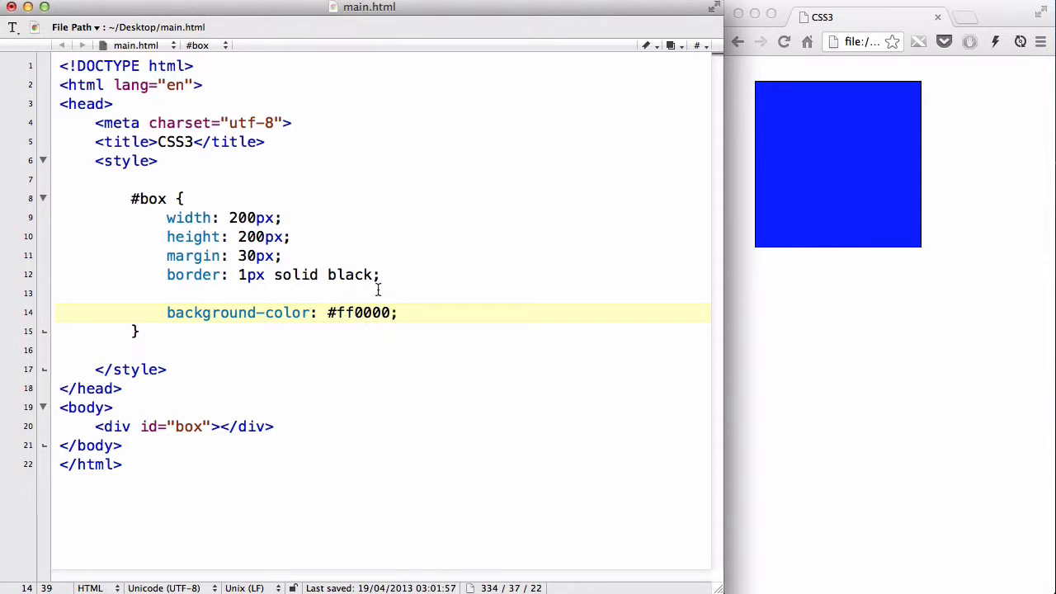
left_click(337, 313)
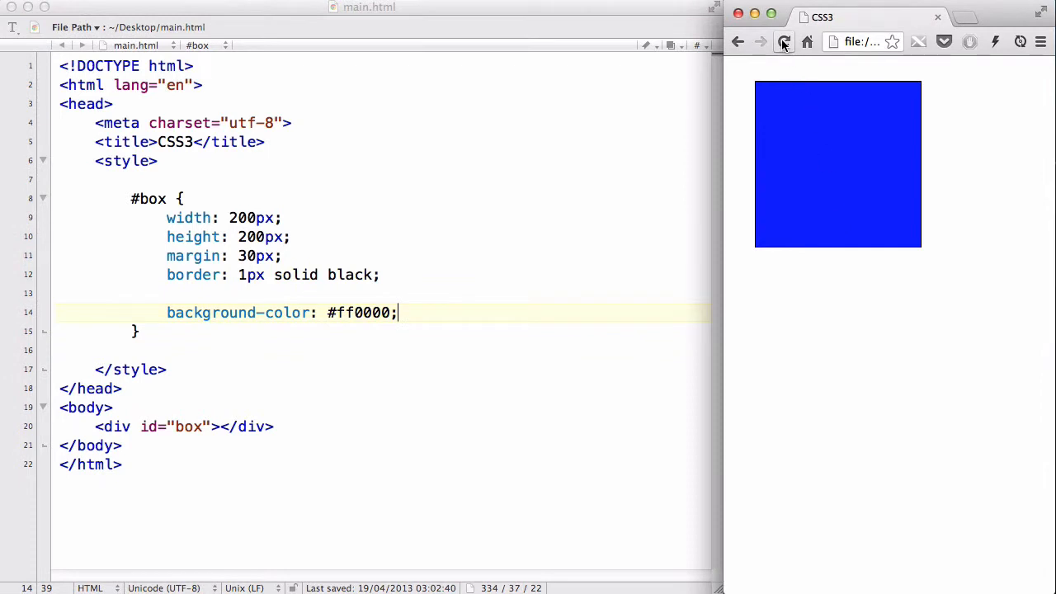
left_click(785, 42)
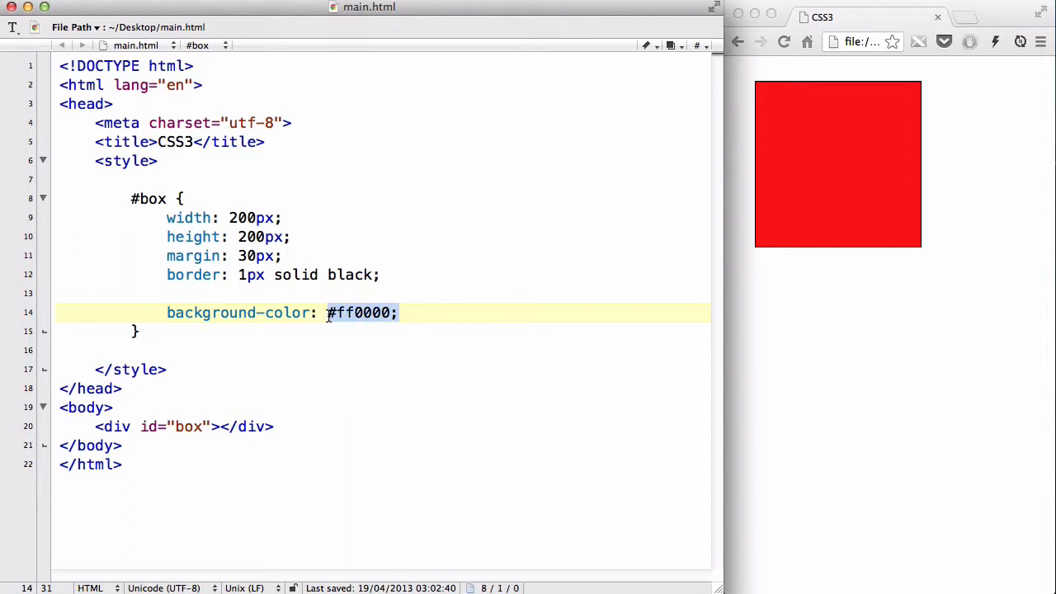
Replace the hex value with rgb and a /*Red Green Blue 0~255*/ comment
type("rgb")
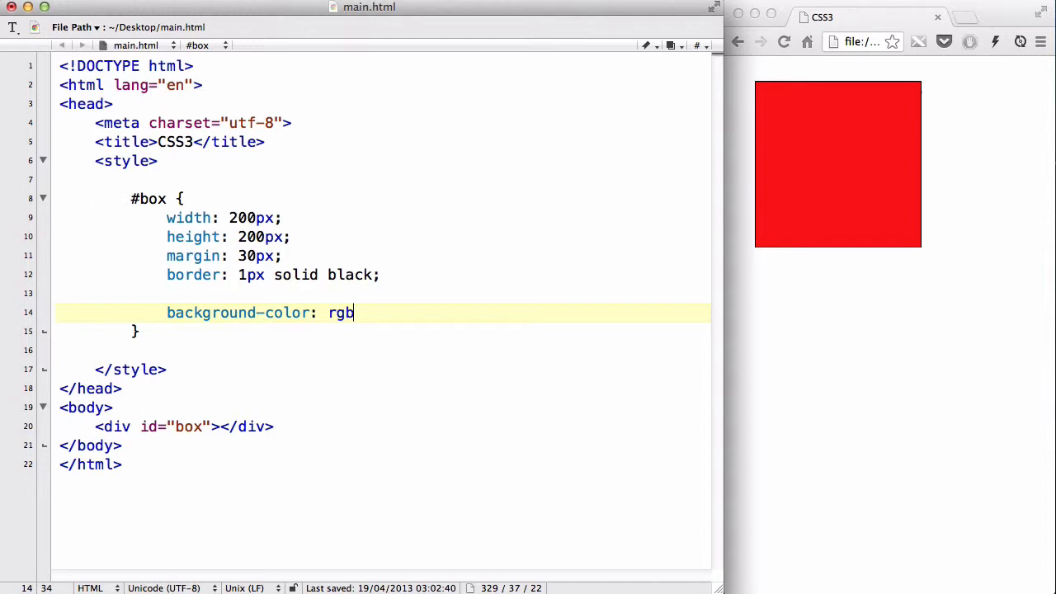
type("/**/")
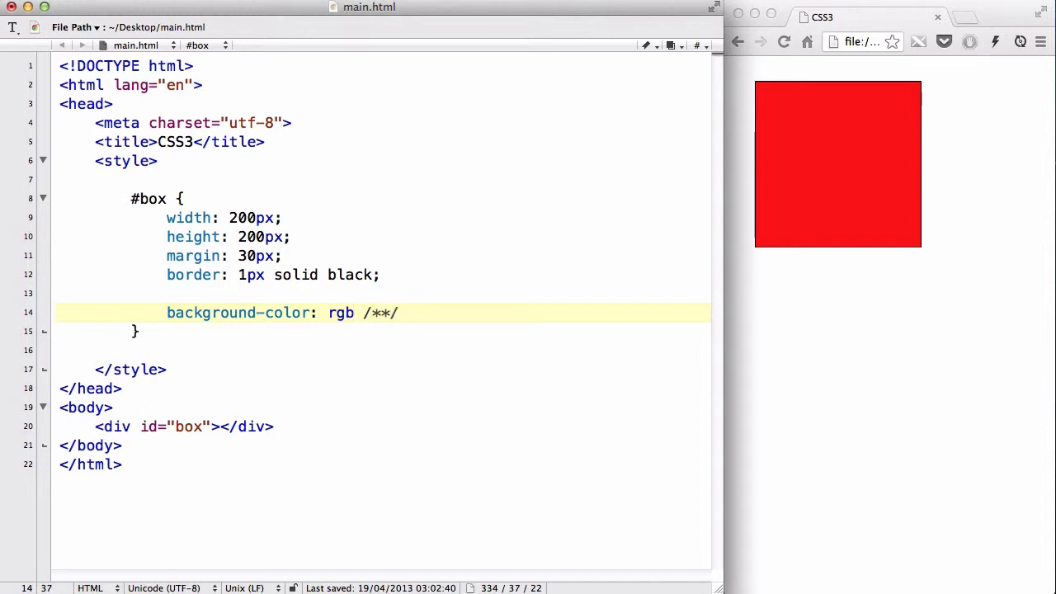
type("Red Green B")
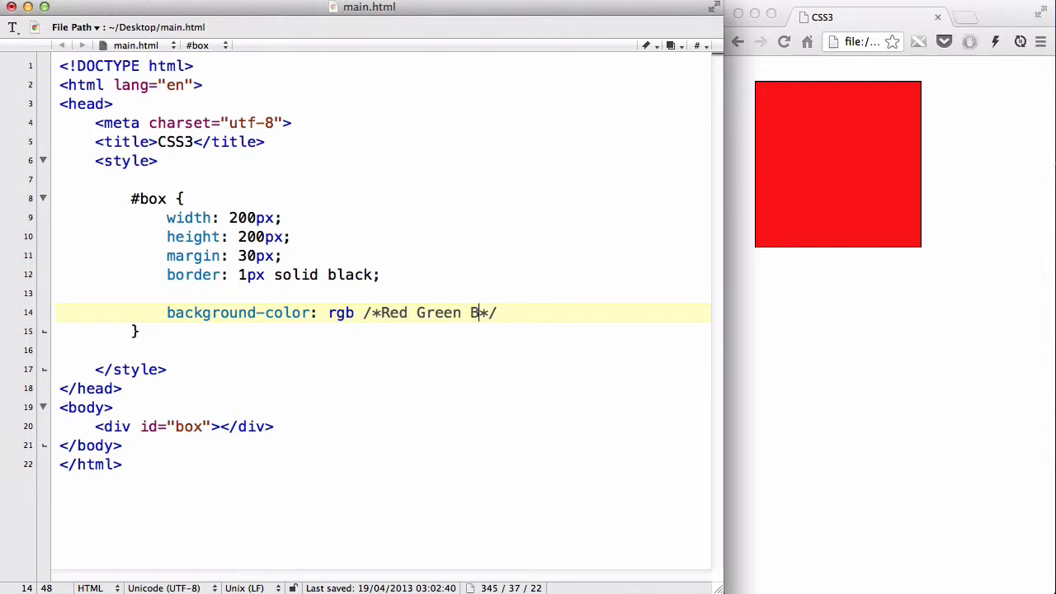
type("lue")
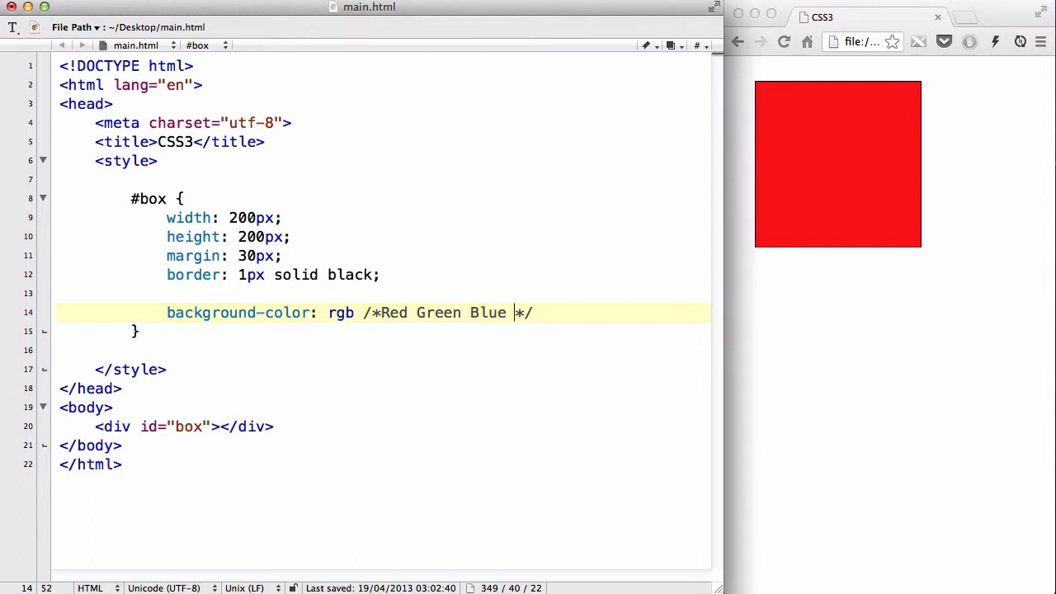
type("0~255")
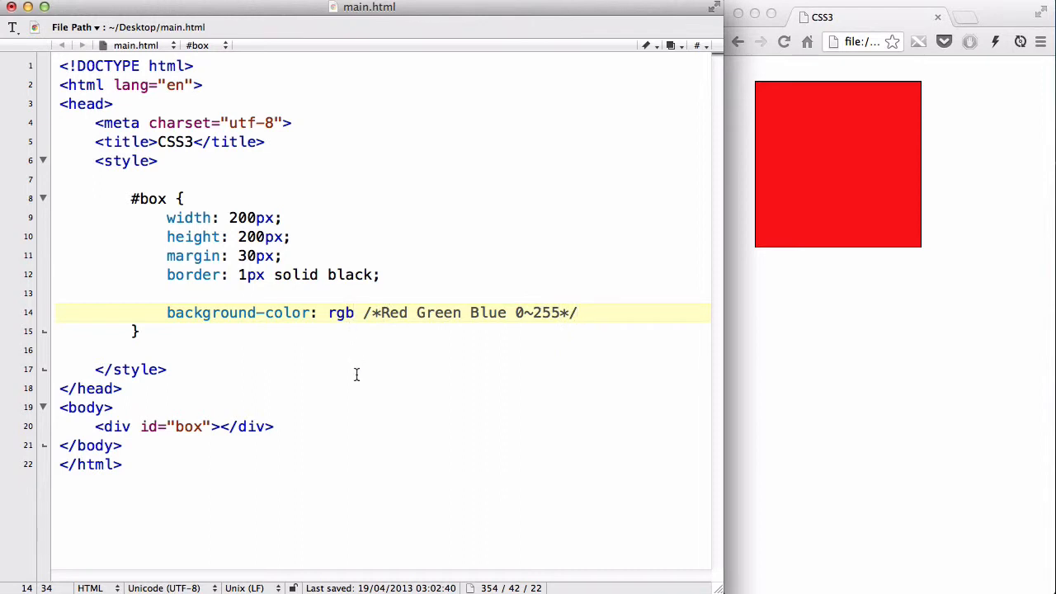
Change rgb to rgba and reword the comment to Red Green Blue Alpha on its own line
type("a")
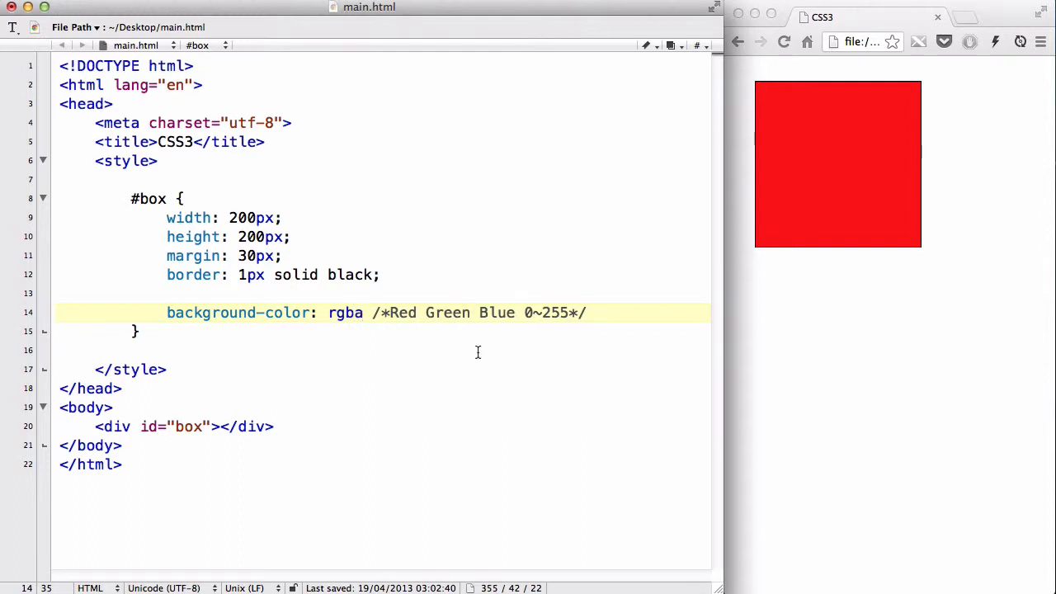
type("Al")
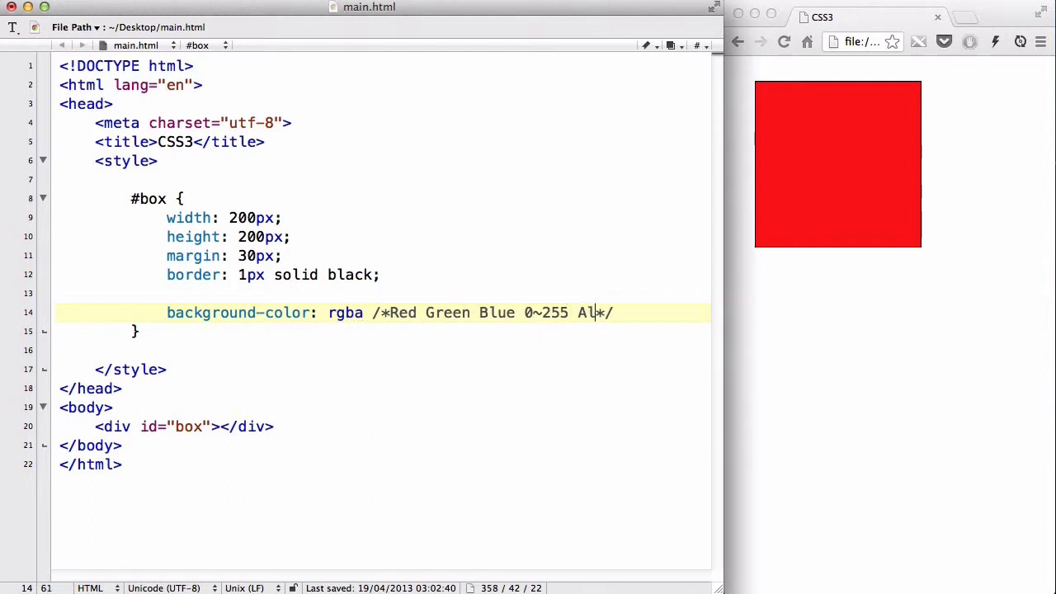
type("pha")
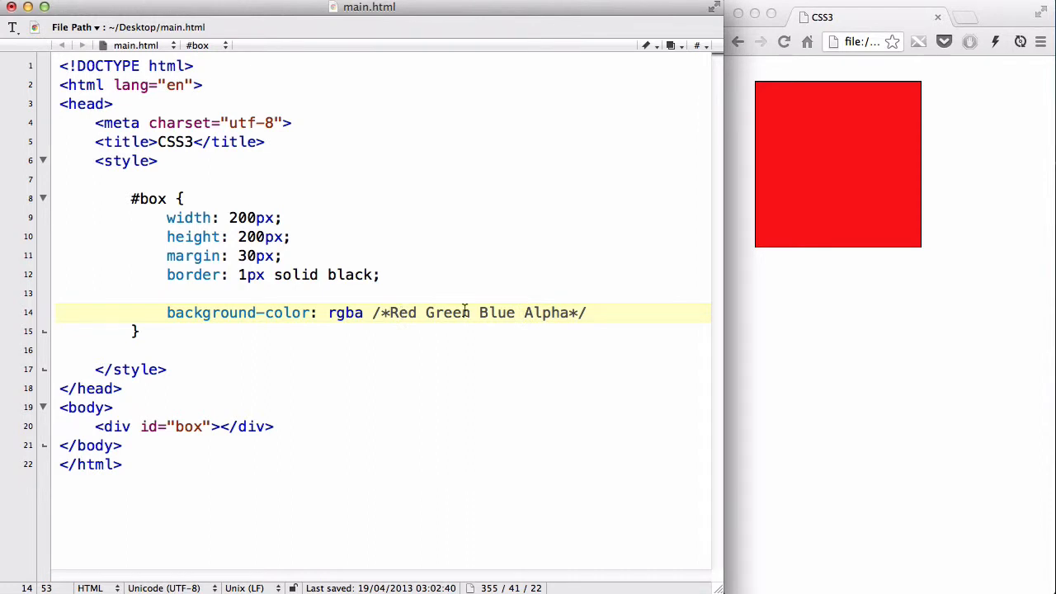
mouse_move(536, 313)
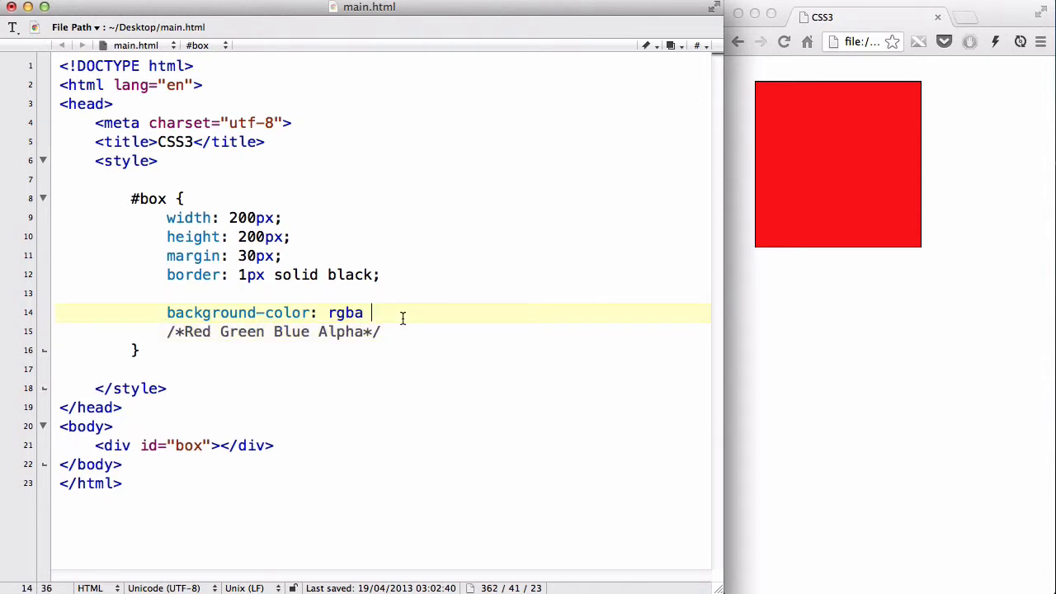
key("Backspace")
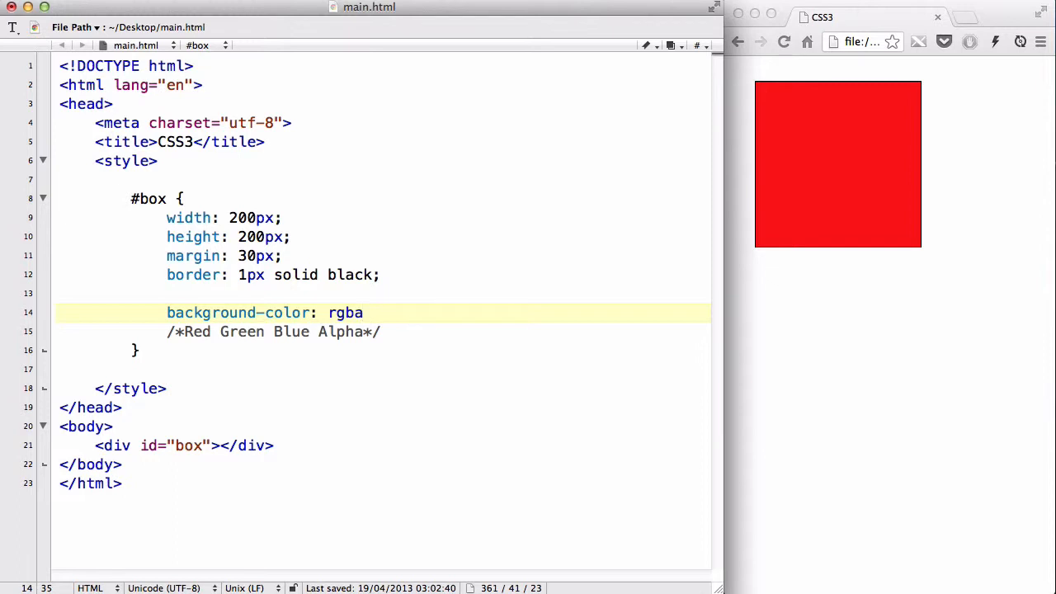
type("()")
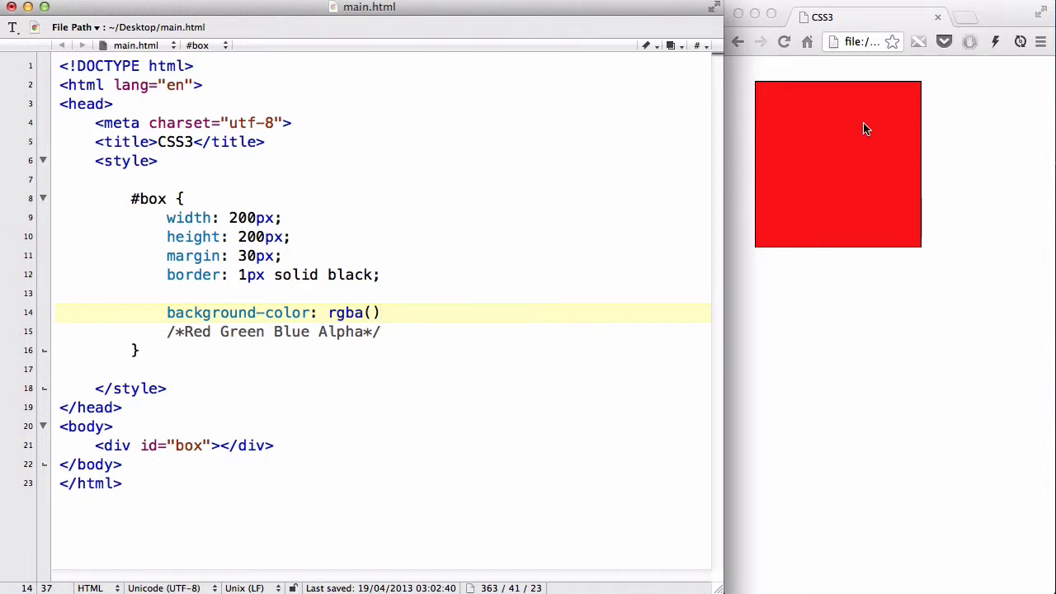
mouse_move(314, 312)
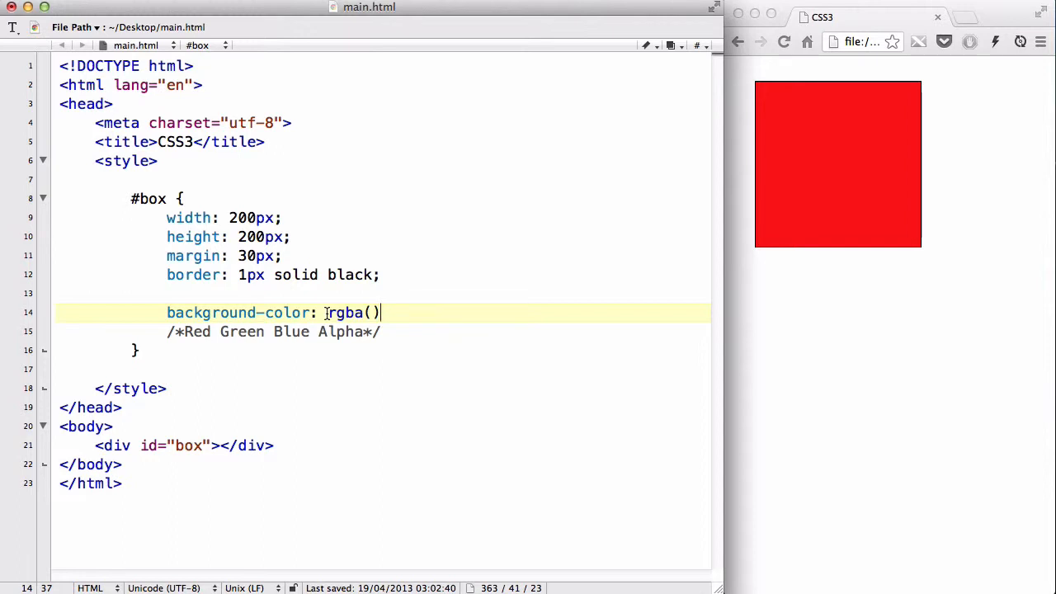
Fill in the rgba values as (0, 0, 255, 0)
left_click(369, 312)
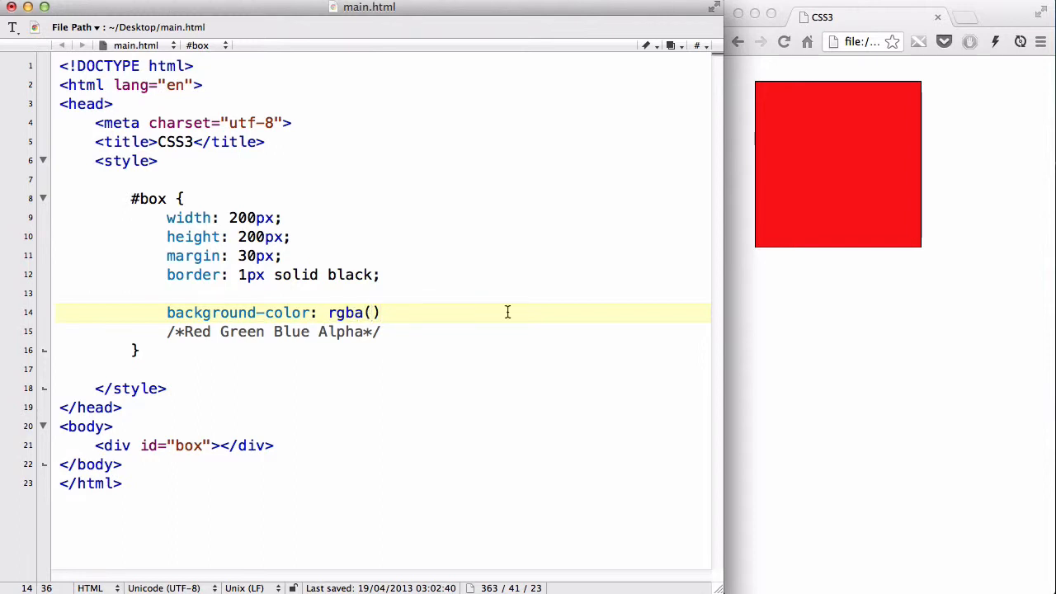
left_click(370, 312)
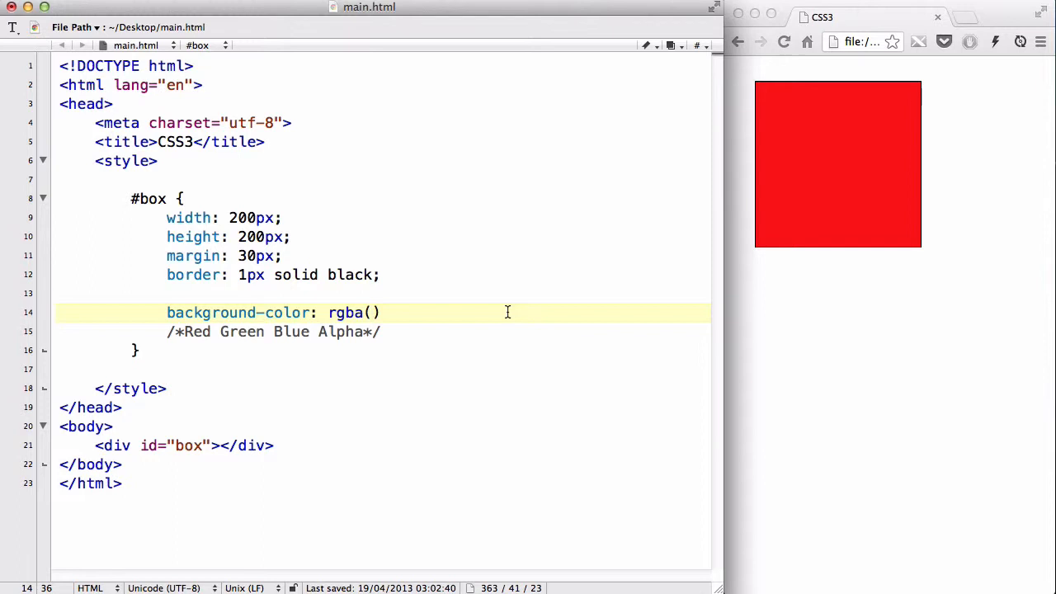
type("0,")
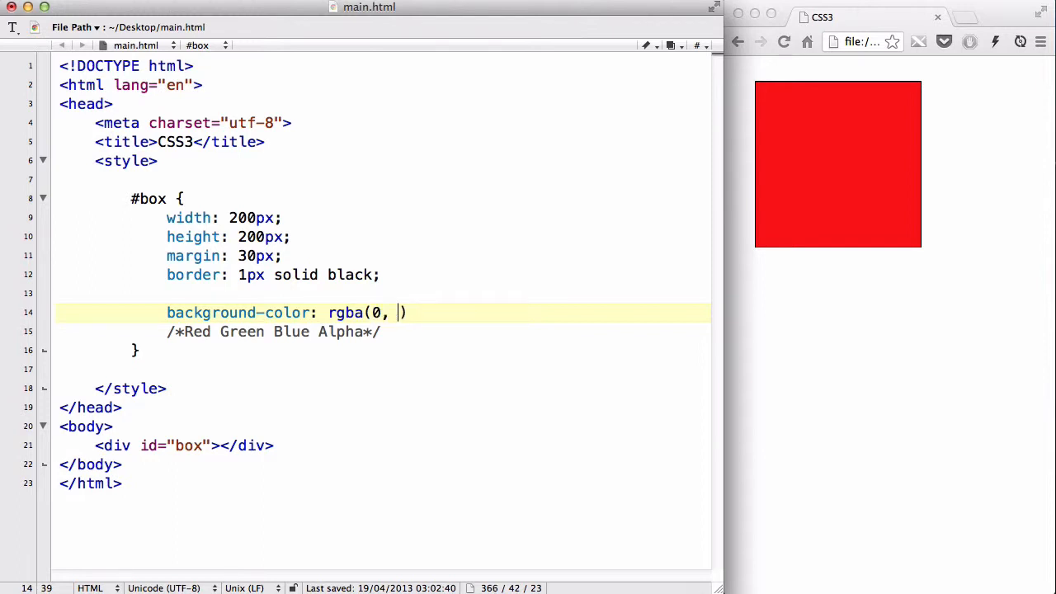
type("0, 0, 0")
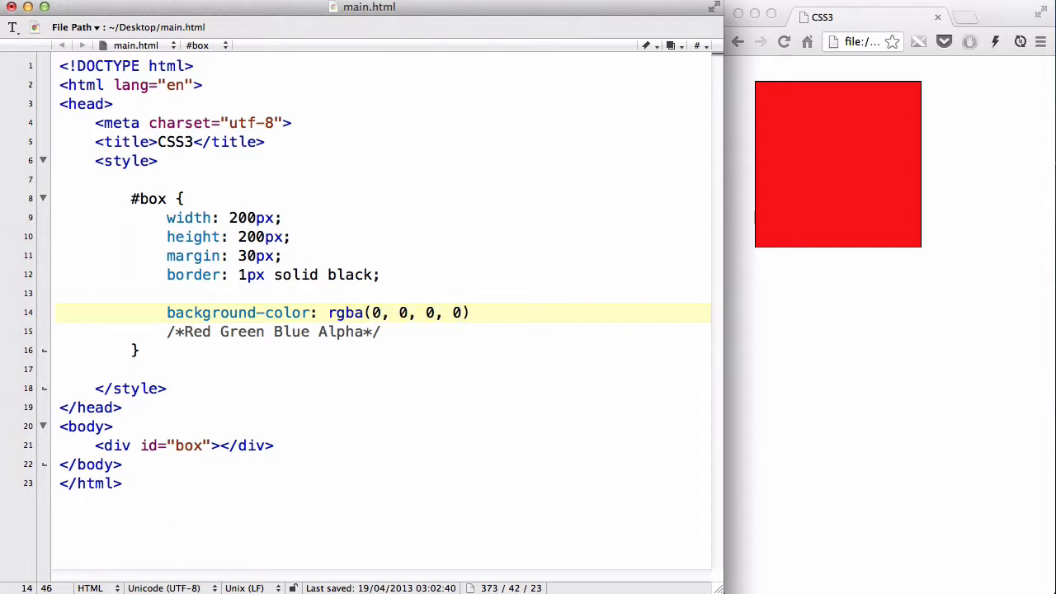
type(";")
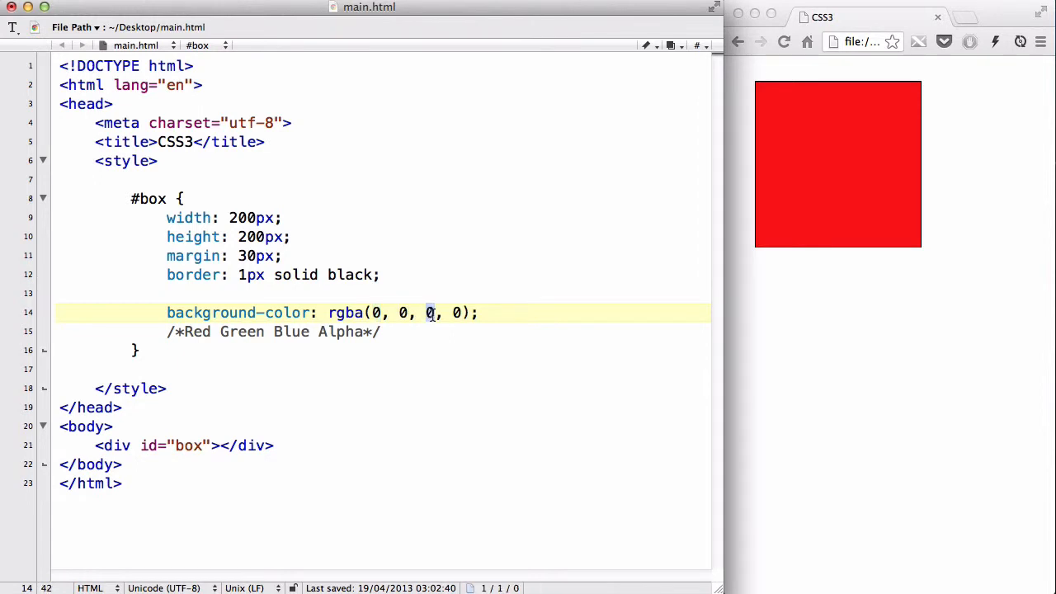
type("255")
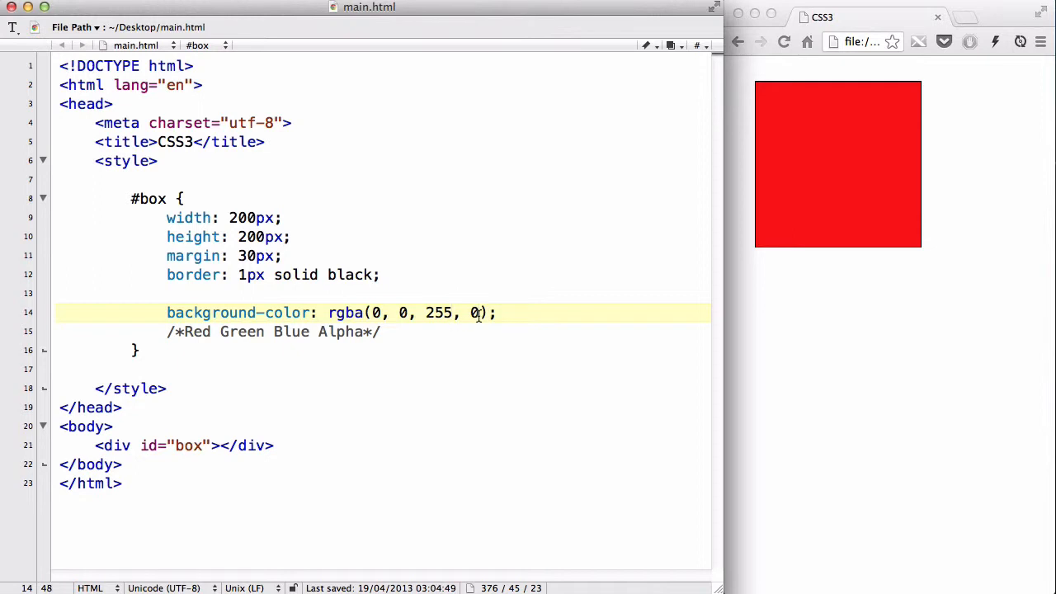
Set alpha to 1 for rgba(0, 0, 255, 1) and reload Chrome to see the blue square
type("1")
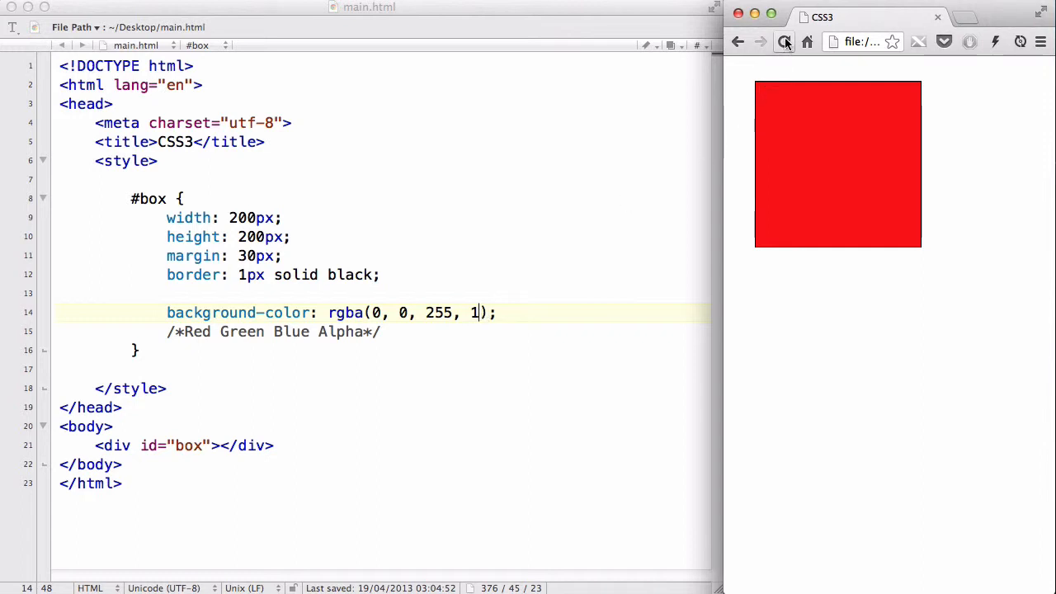
left_click(784, 41)
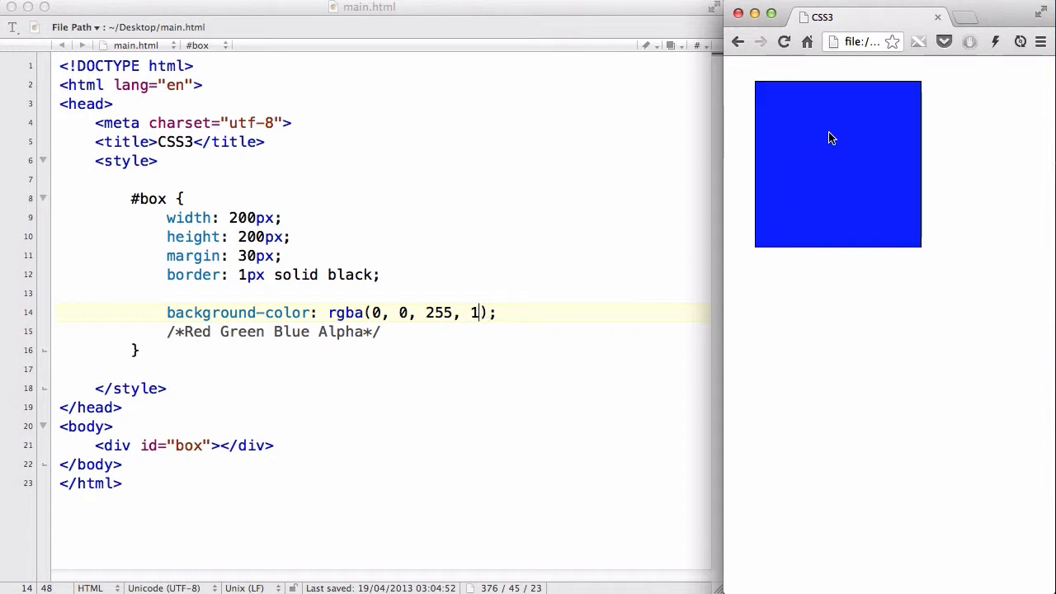
mouse_move(615, 229)
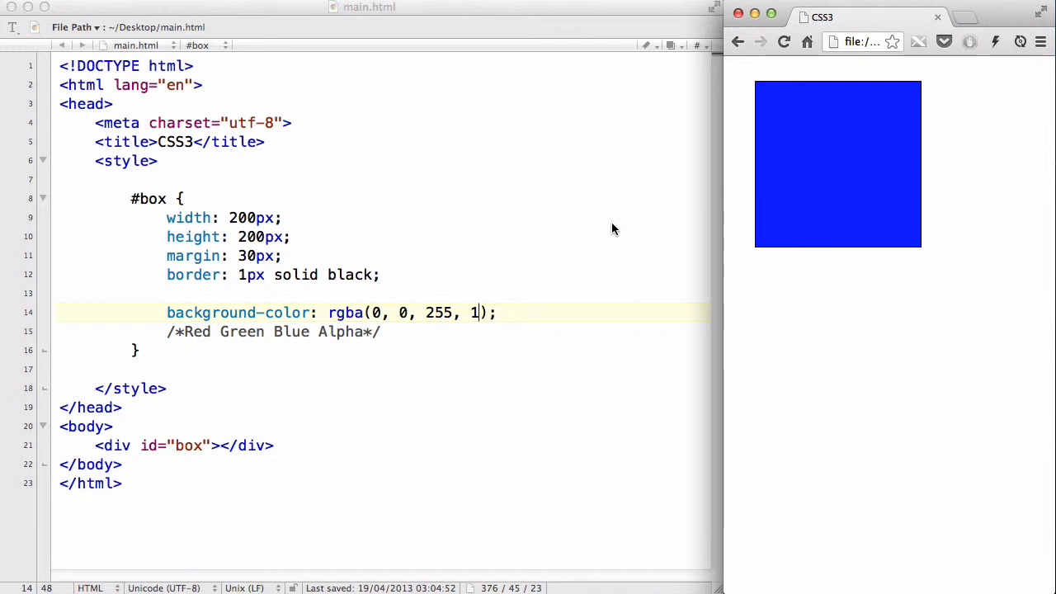
Change the alpha to 0.5 and reload Chrome to see a lighter blue square
key("Backspace")
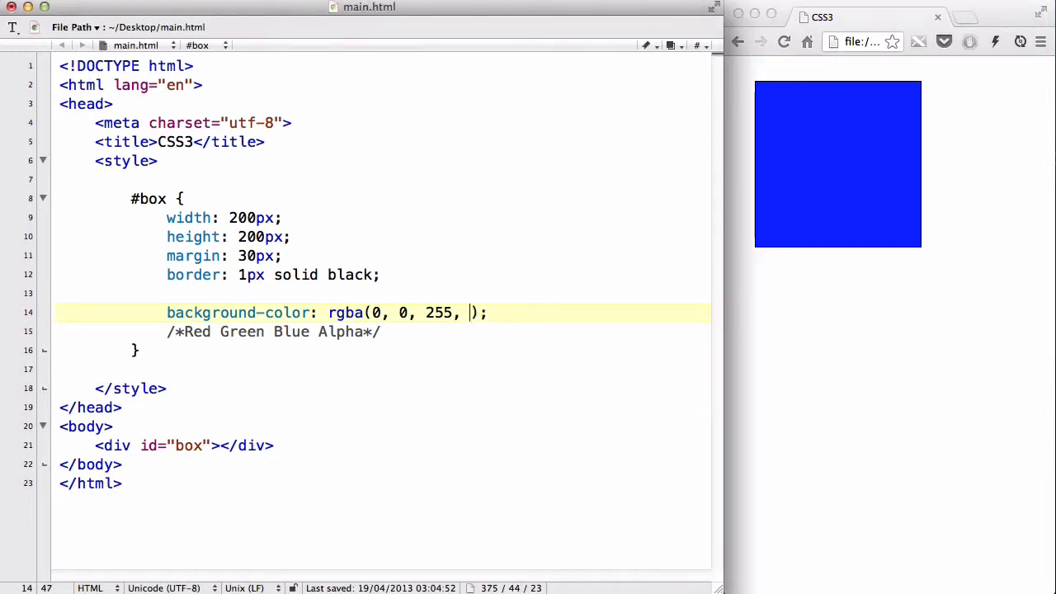
type("0.5")
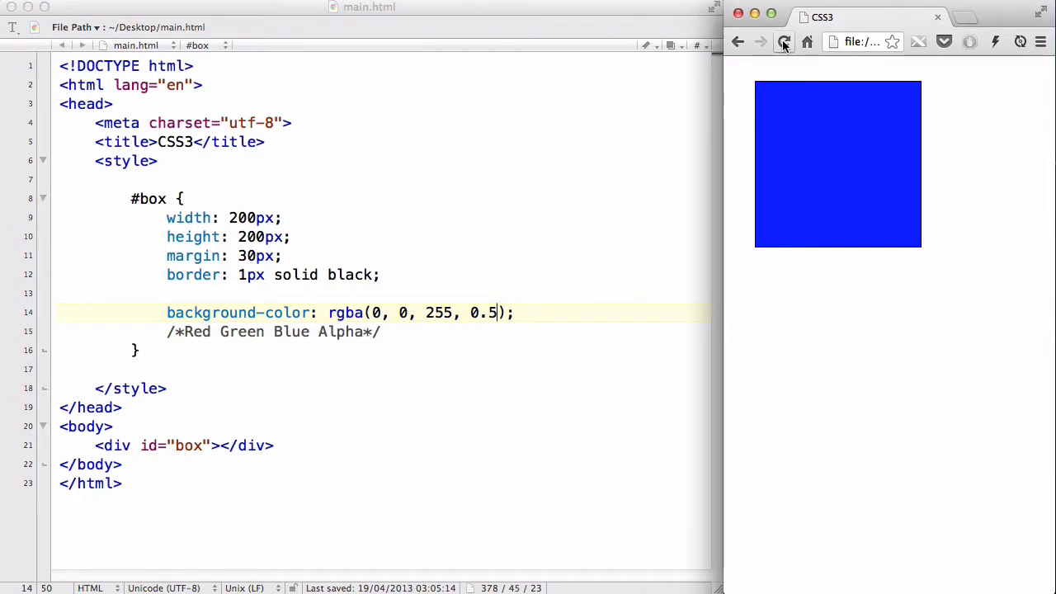
left_click(784, 41)
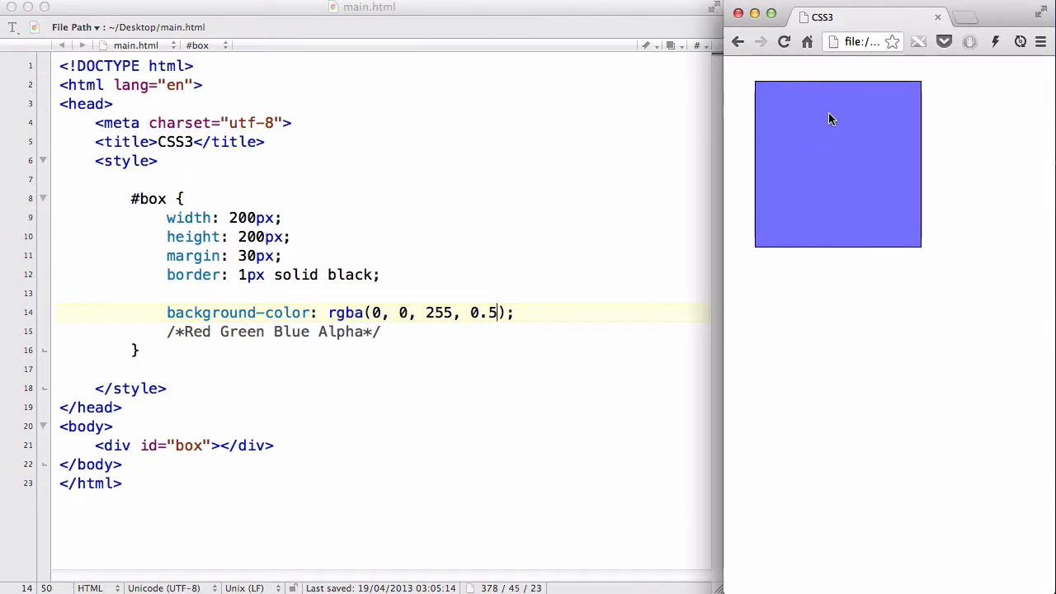
mouse_move(886, 160)
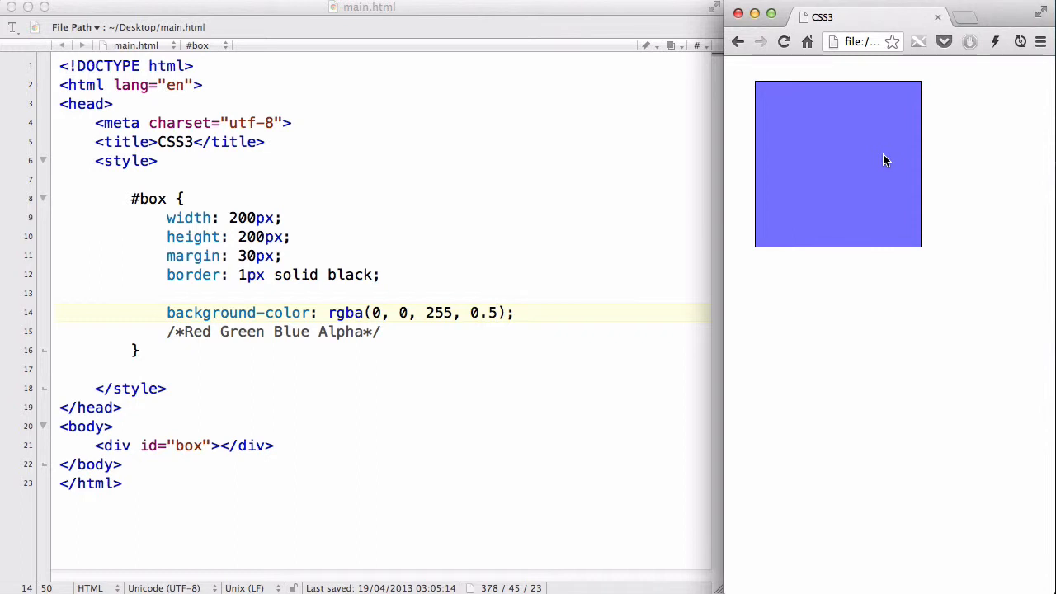
mouse_move(841, 149)
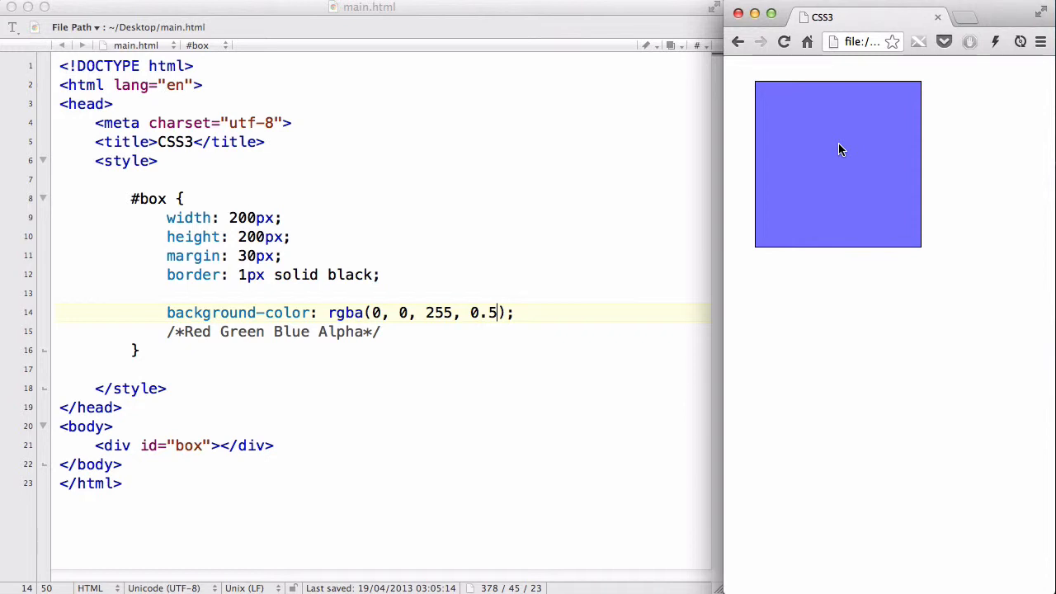
mouse_move(843, 143)
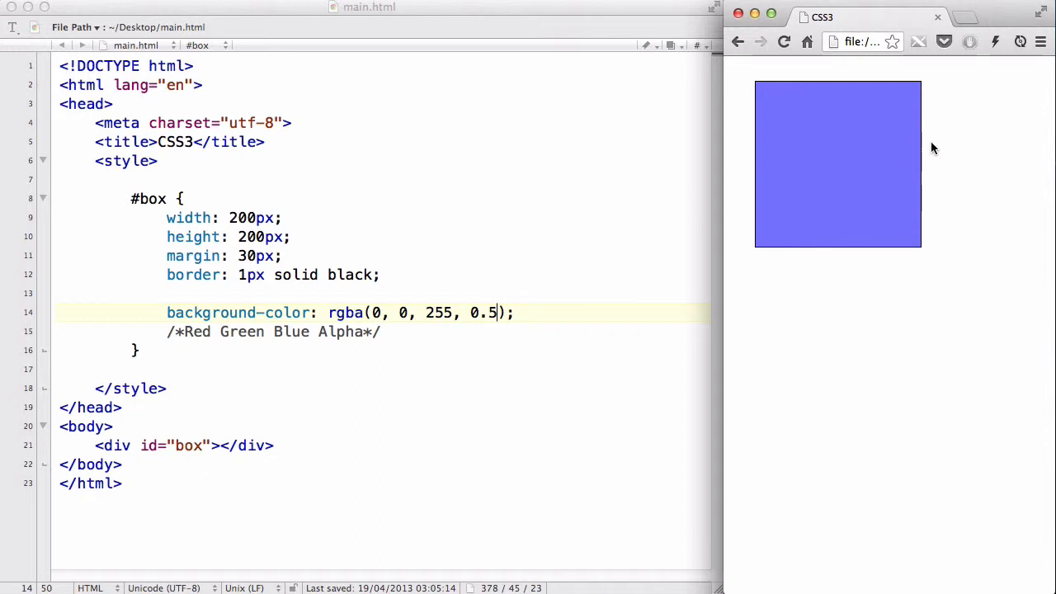
mouse_move(967, 190)
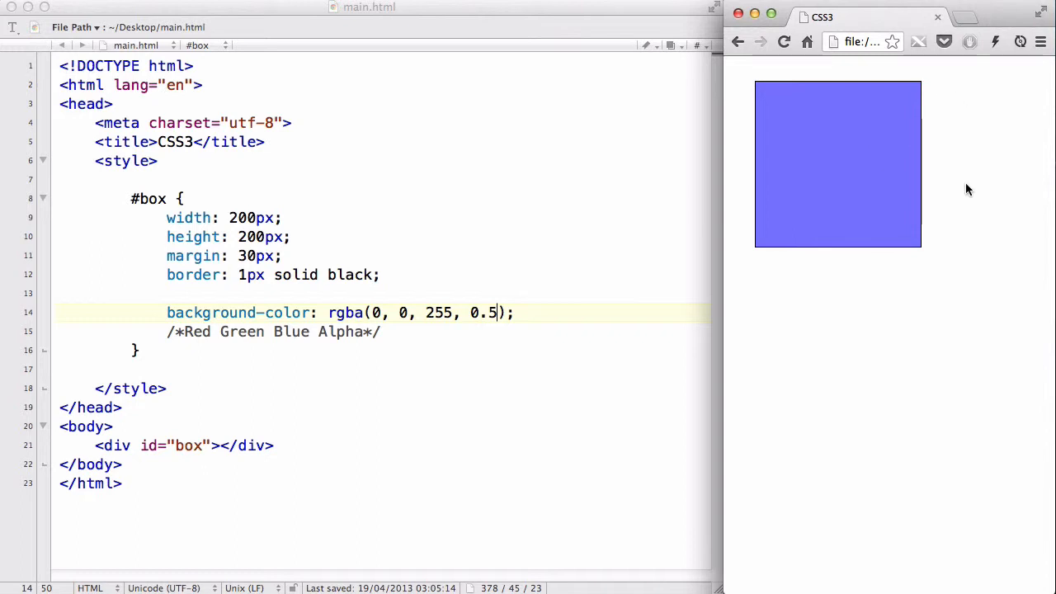
mouse_move(312, 184)
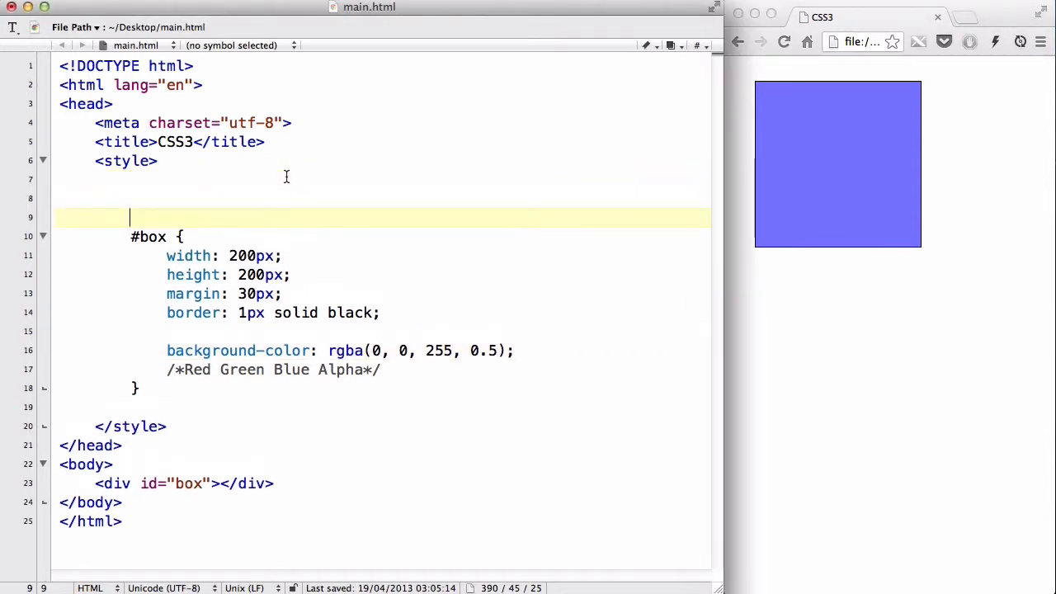
Add a body rule with a red background-color and set the box alpha back to 1
type("body {")
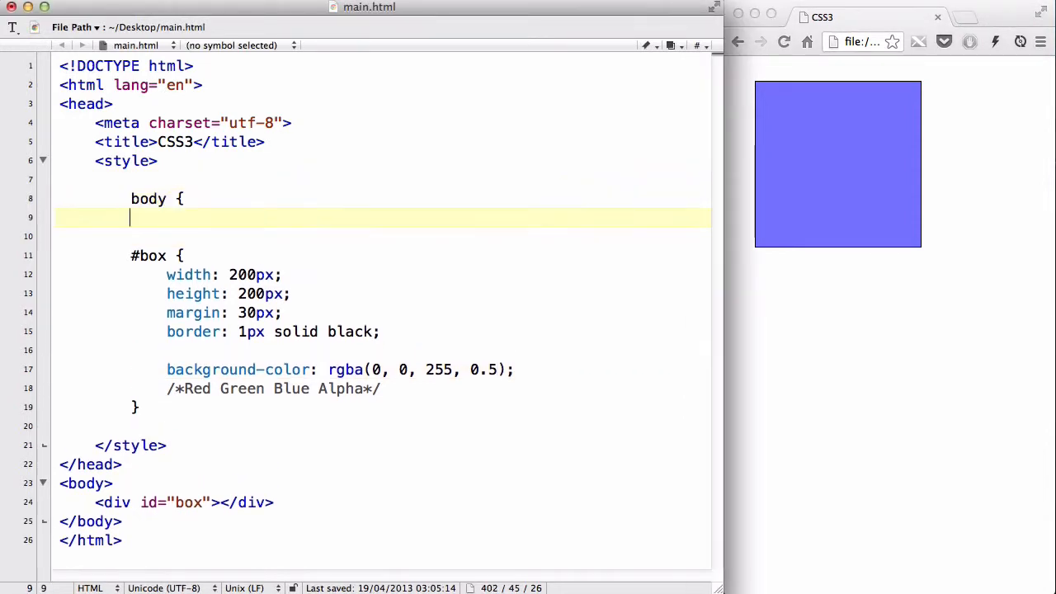
type("background-color: red;")
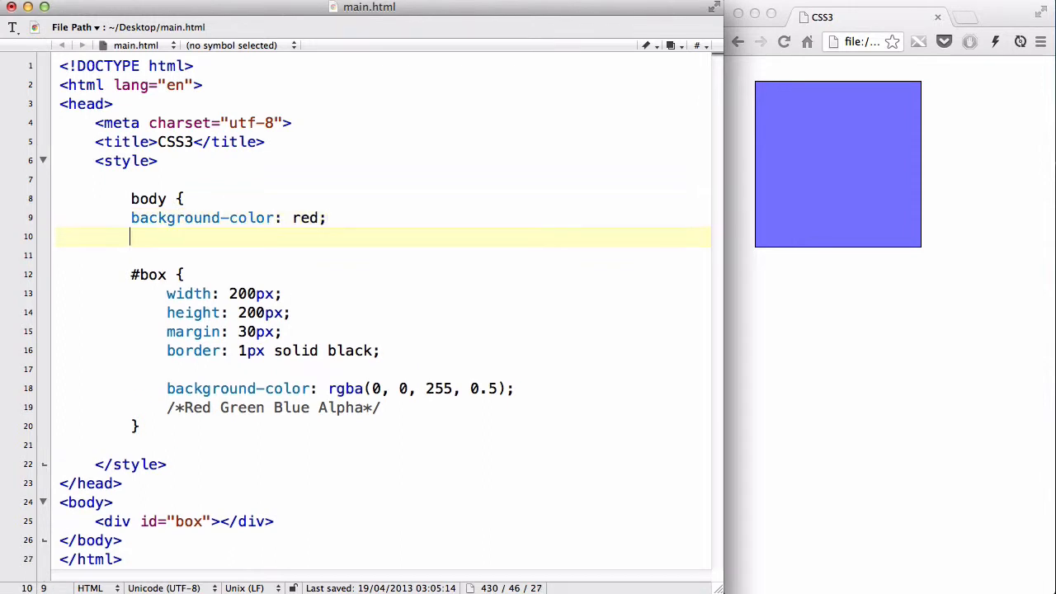
type("}")
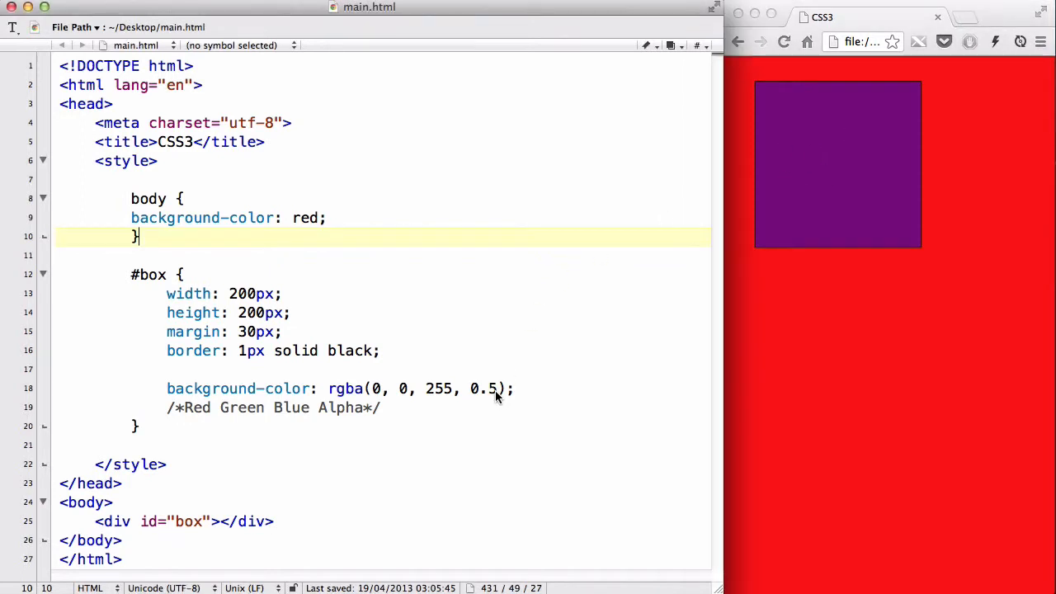
type("1")
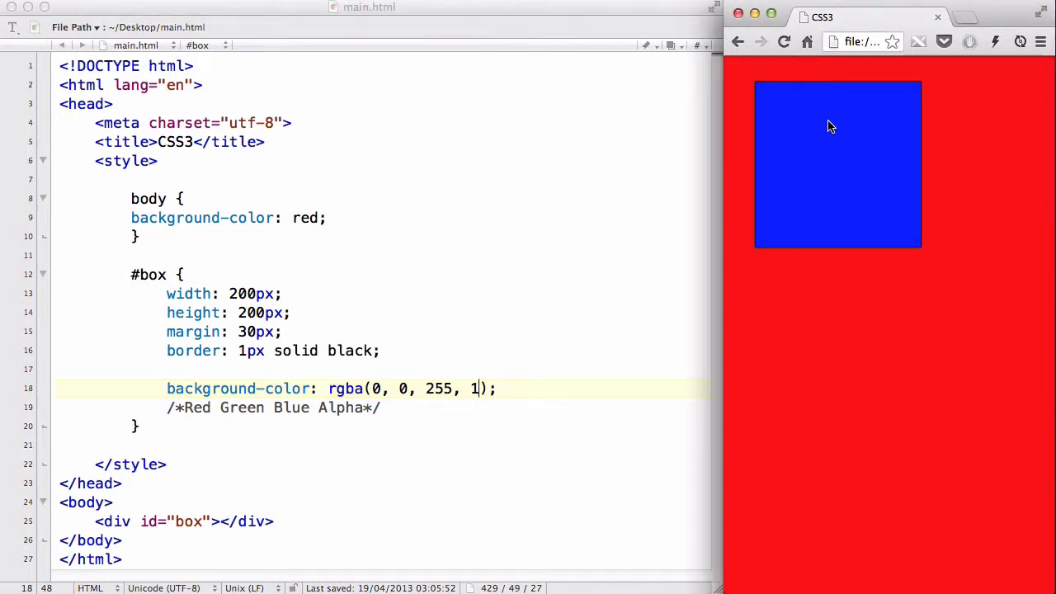
mouse_move(830, 196)
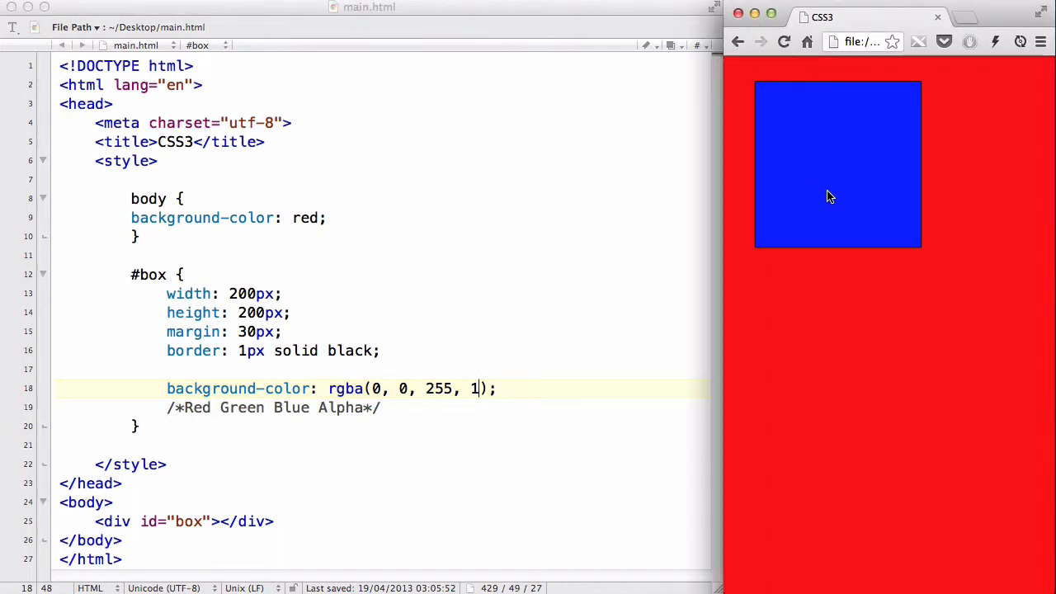
mouse_move(845, 160)
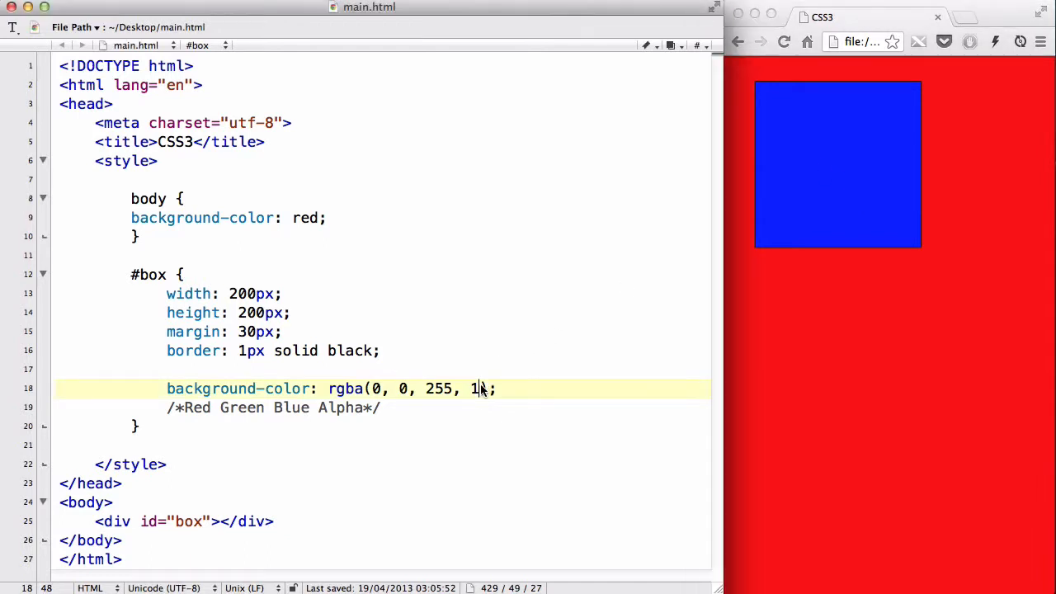
Change the rgba alpha from 1 to .5 so the box shows purple over red
type(".5")
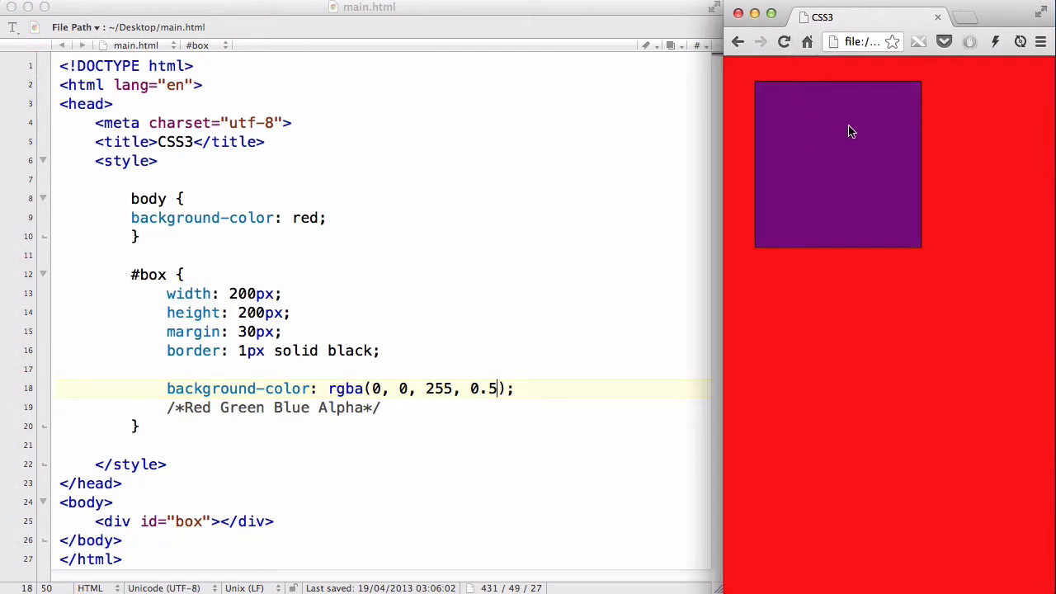
mouse_move(843, 146)
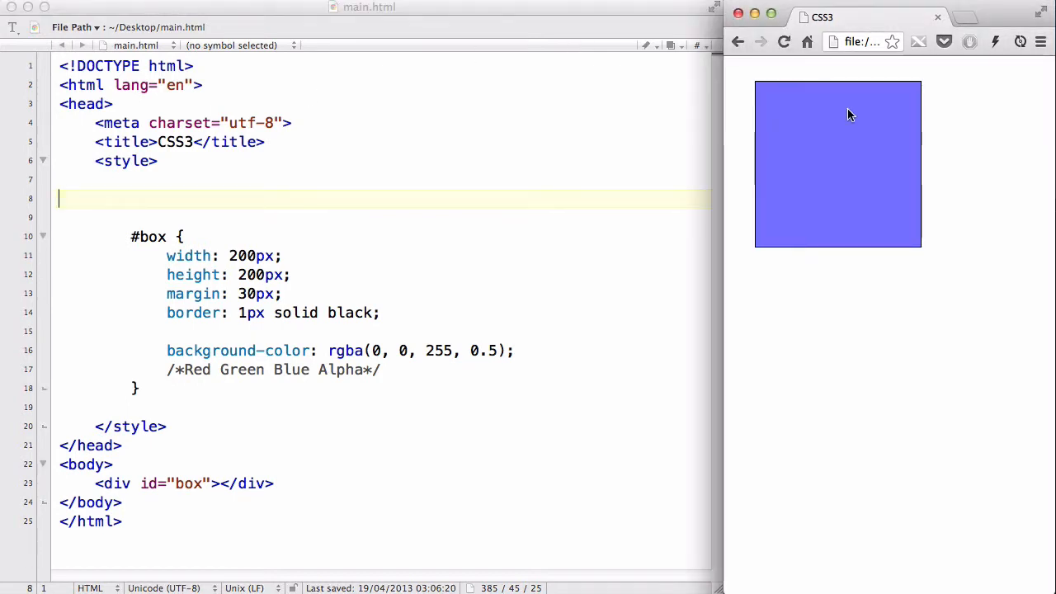
mouse_move(842, 174)
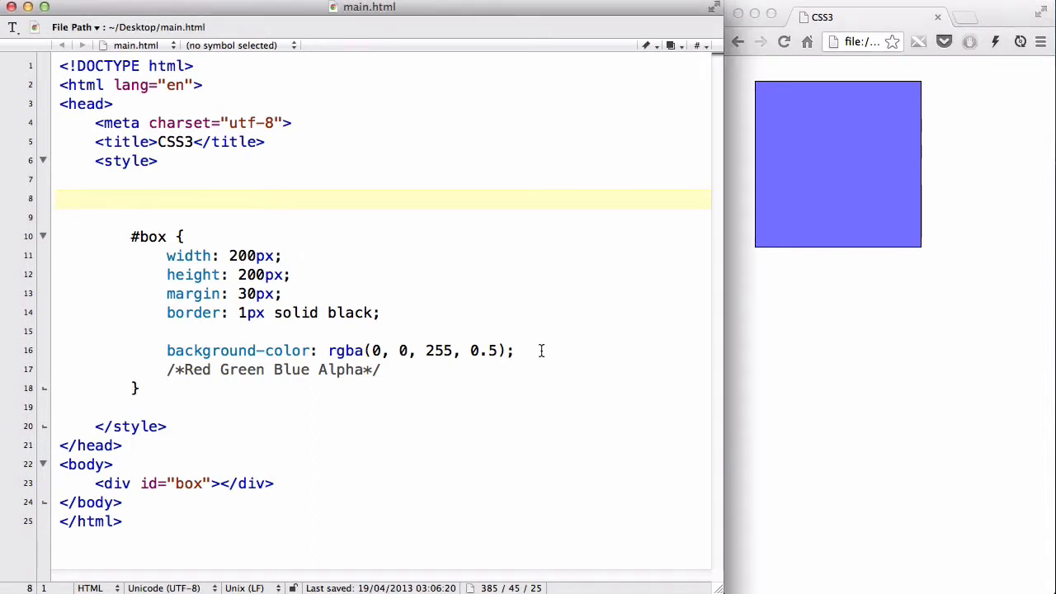
Place the cursor at the end of the body background-color: red line to remove the rule
left_click(540, 350)
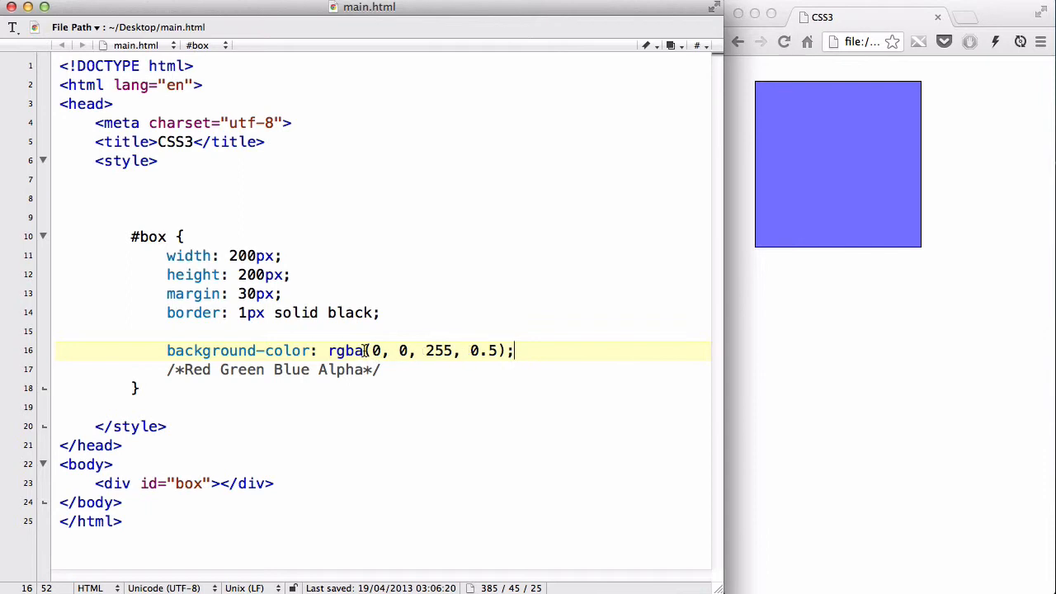
mouse_move(880, 144)
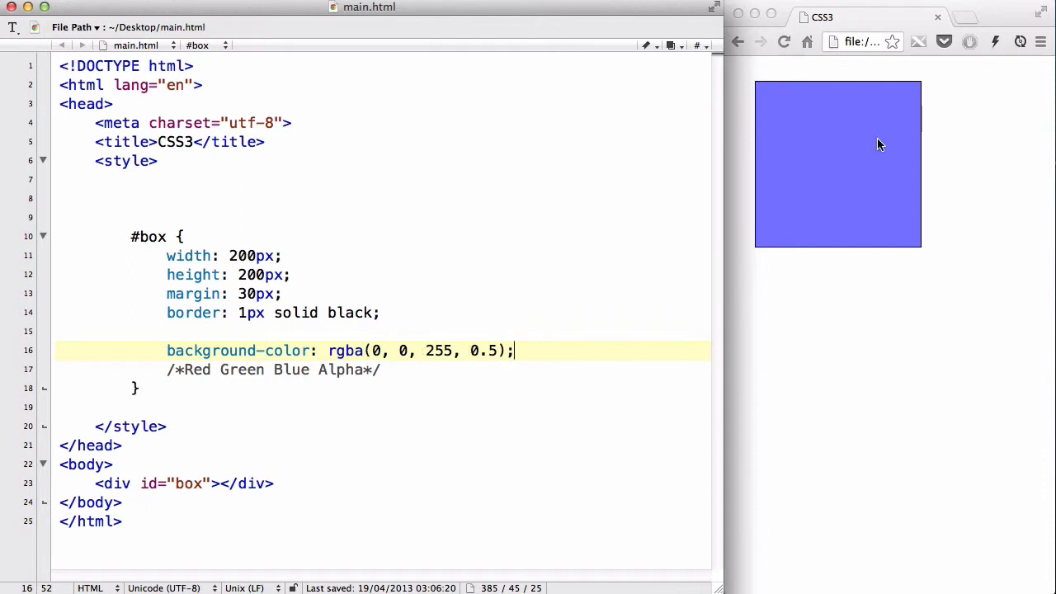
mouse_move(860, 158)
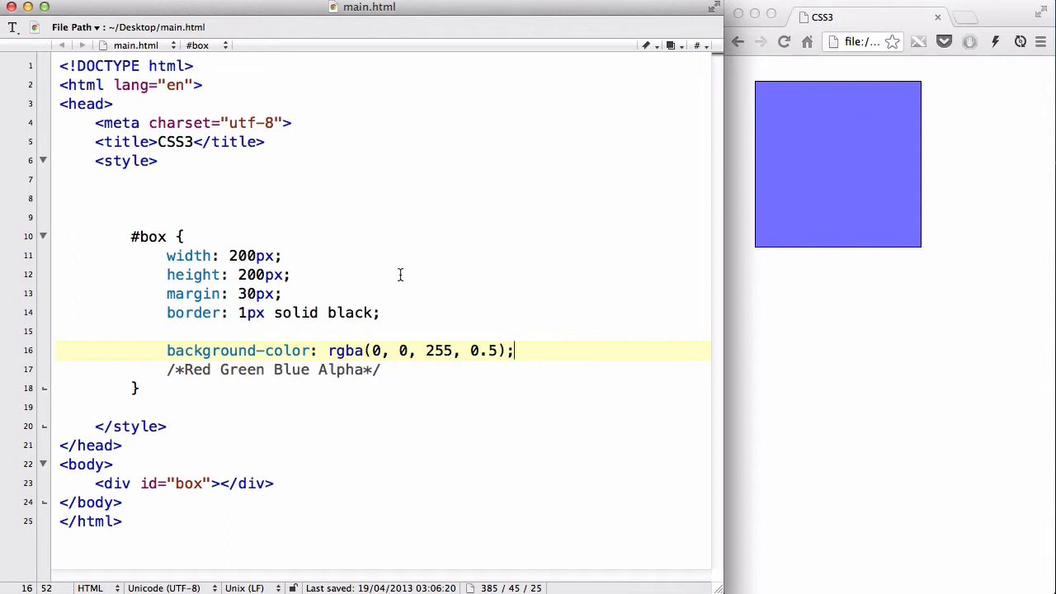
mouse_move(829, 162)
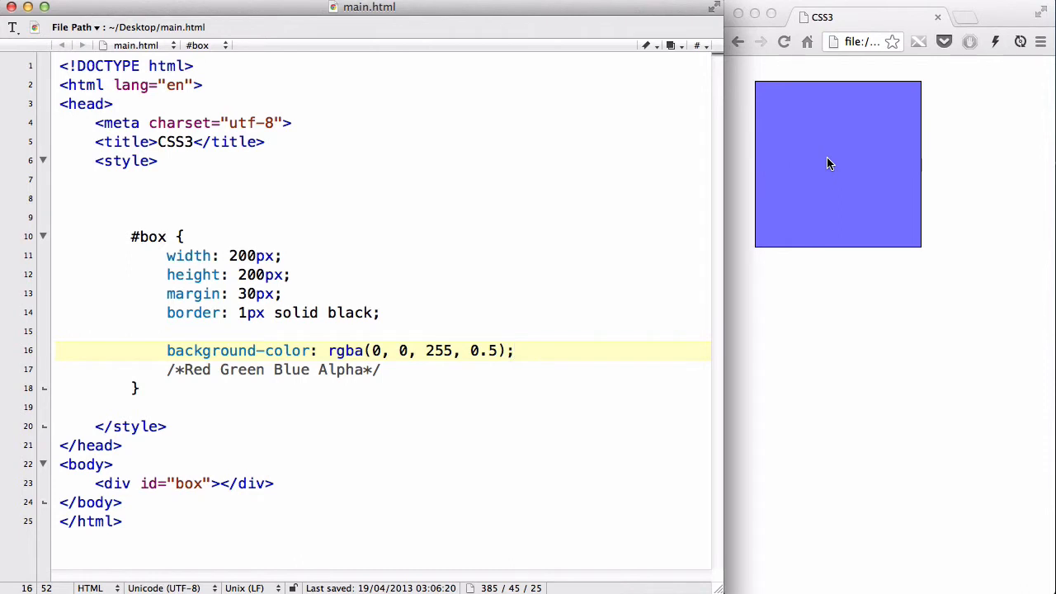